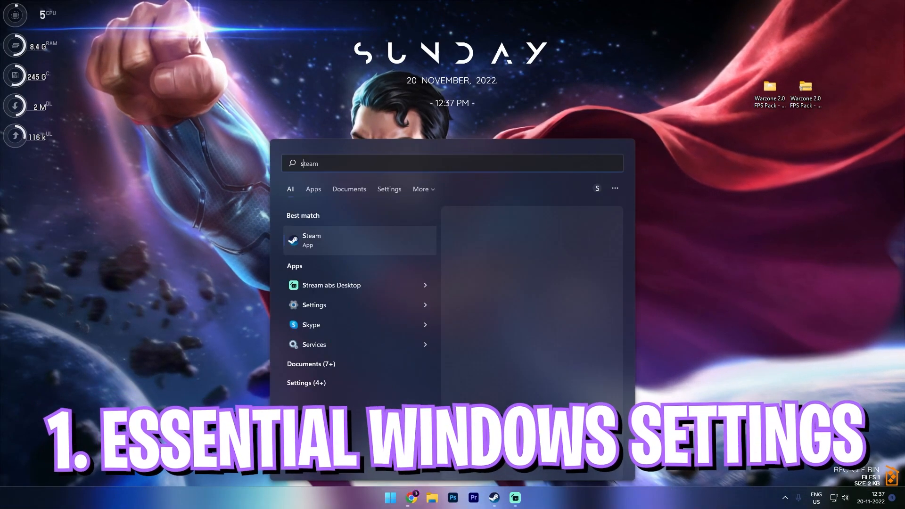
Step: Switch the main monitor to 143.99 Hz under Advanced display and keep the change
{"action": "left_click", "coordinate": [314, 305]}
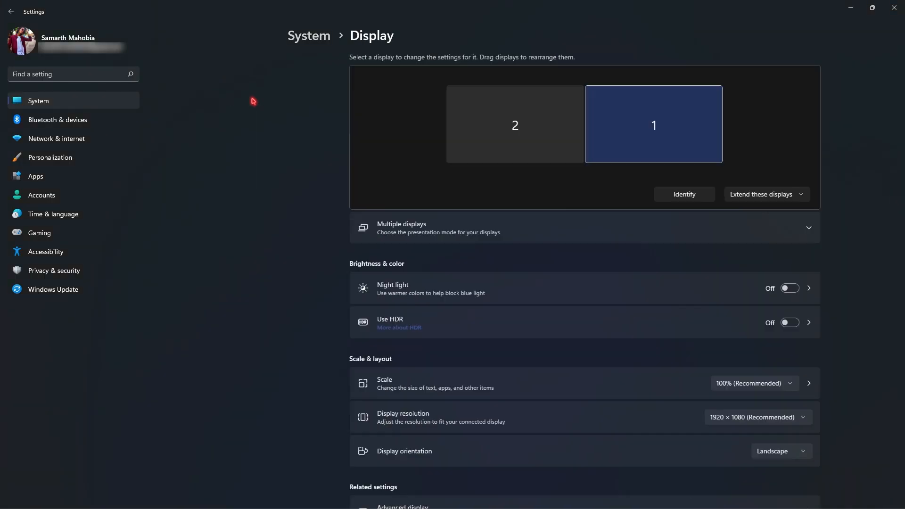
{"action": "scroll", "scroll_direction": "down", "scroll_amount": 3}
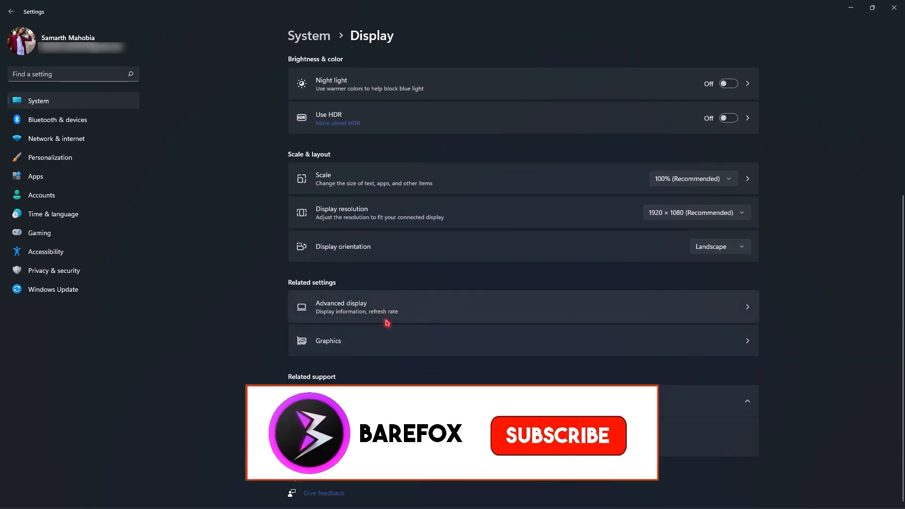
{"action": "left_click", "coordinate": [404, 306]}
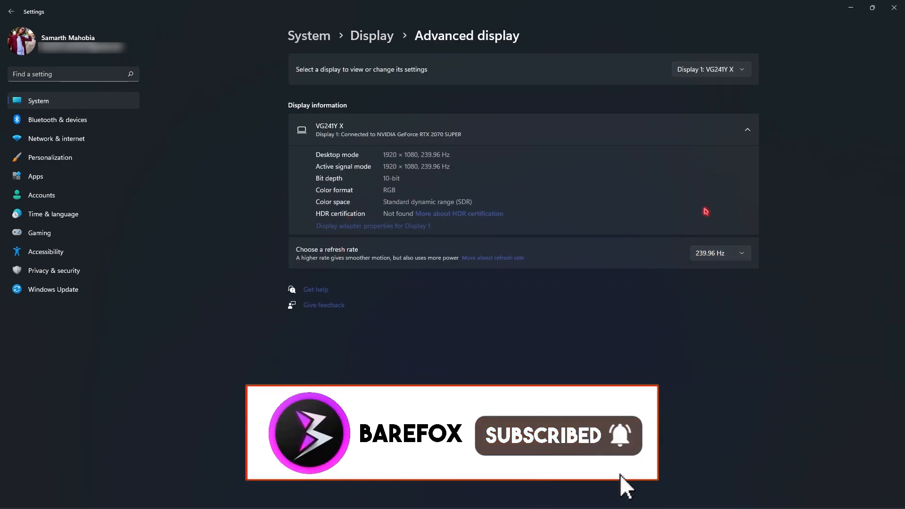
{"action": "left_click", "coordinate": [718, 253]}
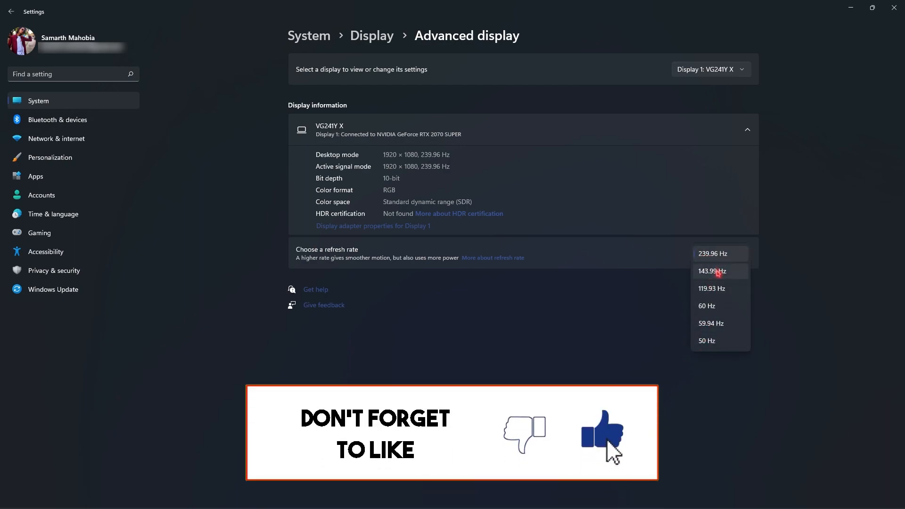
{"action": "left_click", "coordinate": [712, 272]}
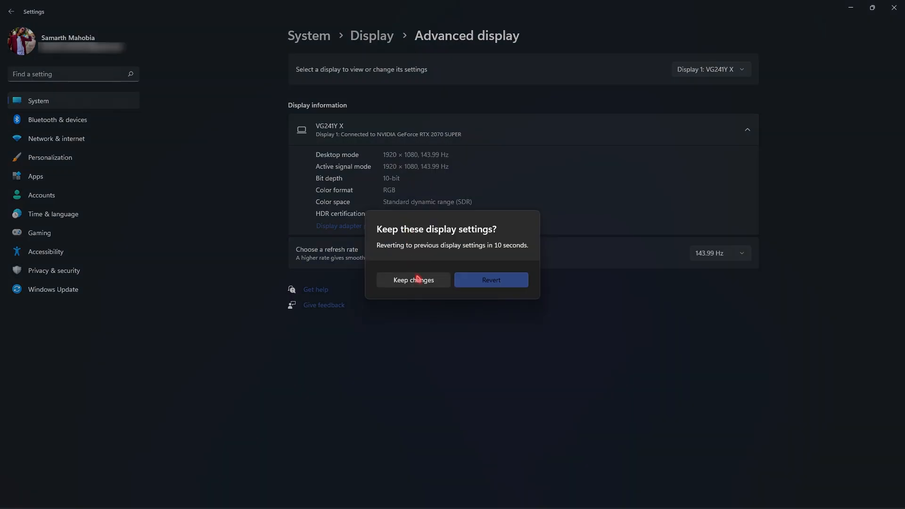
{"action": "left_click", "coordinate": [413, 279]}
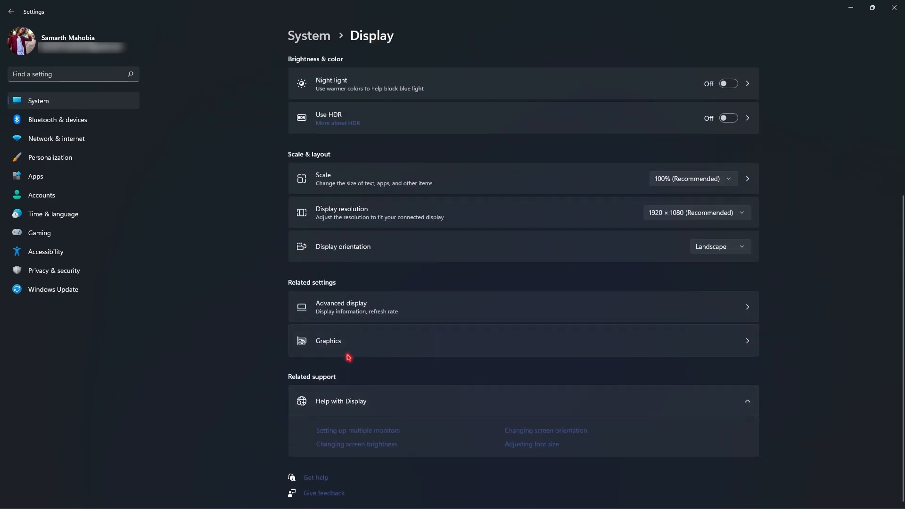
Step: Add cod.exe from Call of Duty HQ to the Graphics app list and open its options
{"action": "left_click", "coordinate": [328, 341]}
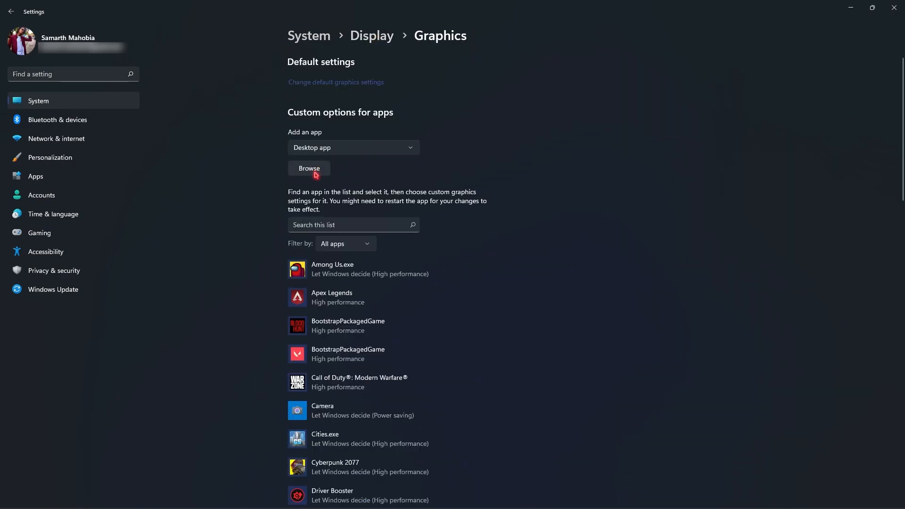
{"action": "left_click", "coordinate": [309, 168]}
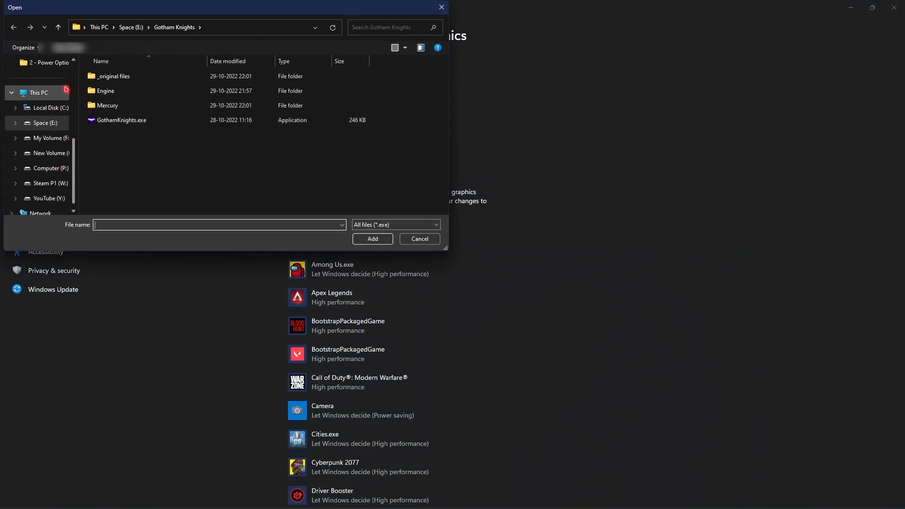
{"action": "left_click", "coordinate": [107, 164]}
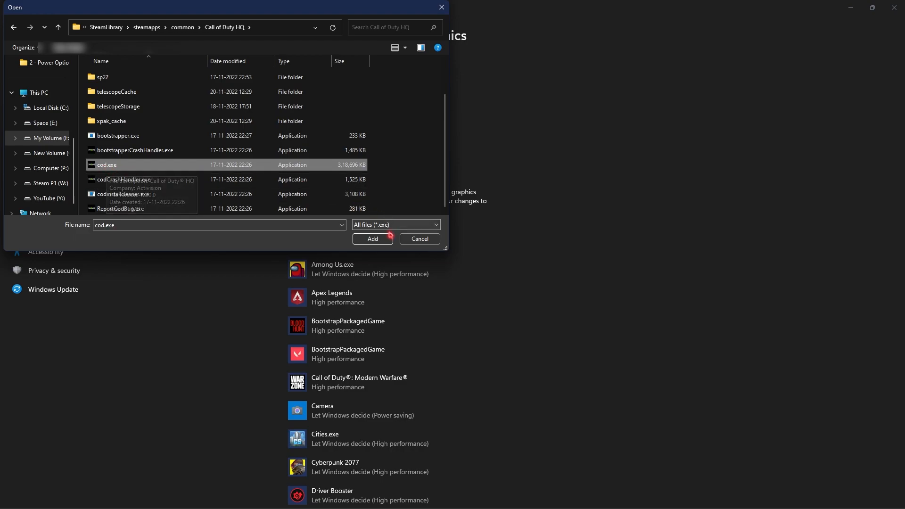
{"action": "left_click", "coordinate": [372, 239]}
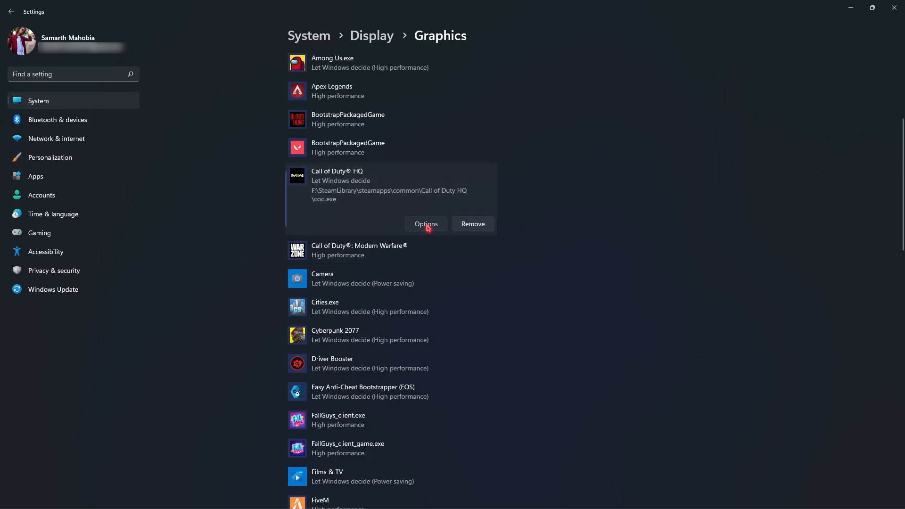
{"action": "left_click", "coordinate": [425, 224]}
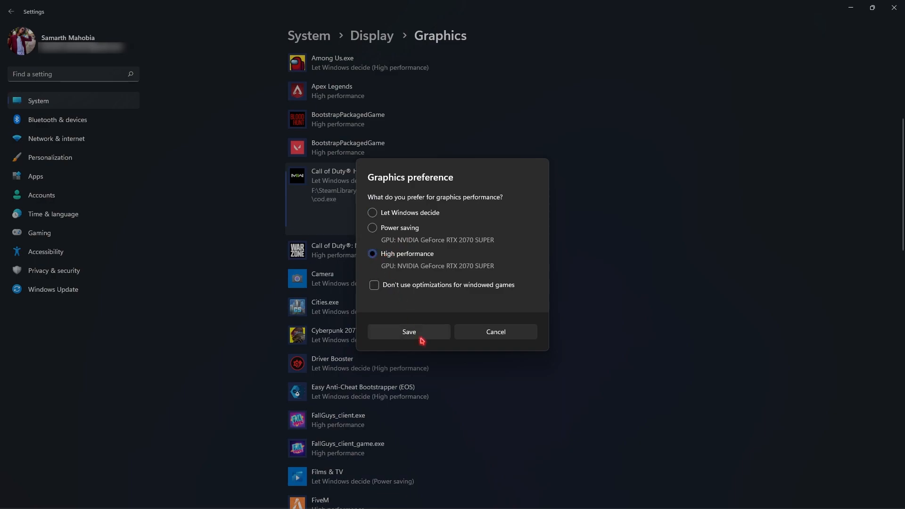
Step: Save High performance for Call of Duty HQ, turn Game Mode on, and open Windows Update advanced options
{"action": "left_click", "coordinate": [408, 331]}
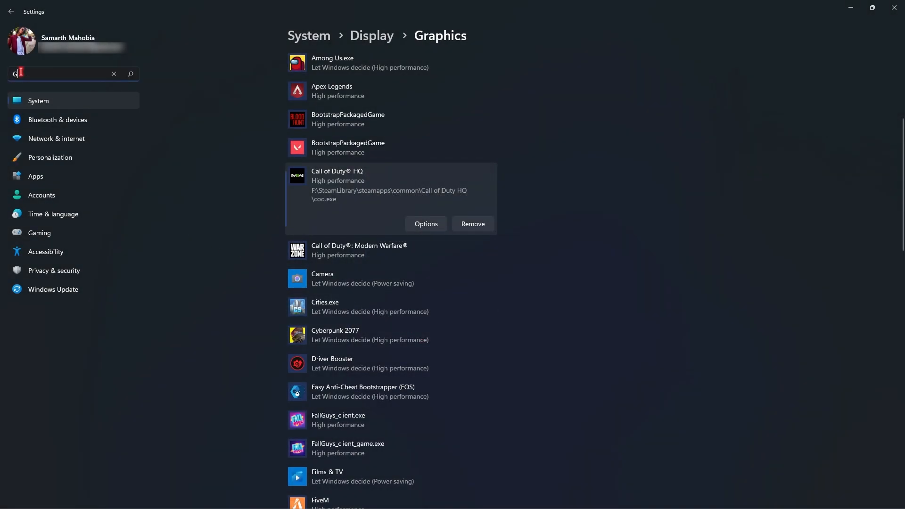
{"action": "left_click", "coordinate": [39, 233]}
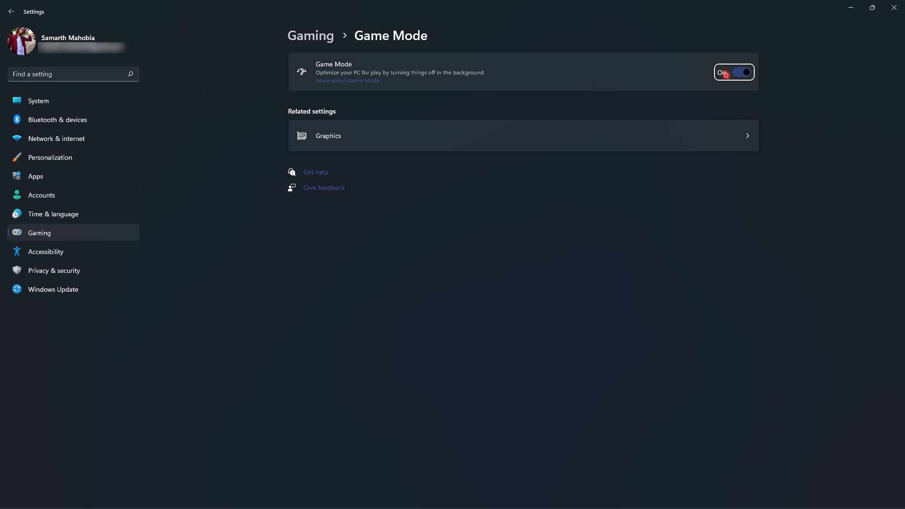
{"action": "left_click", "coordinate": [52, 289]}
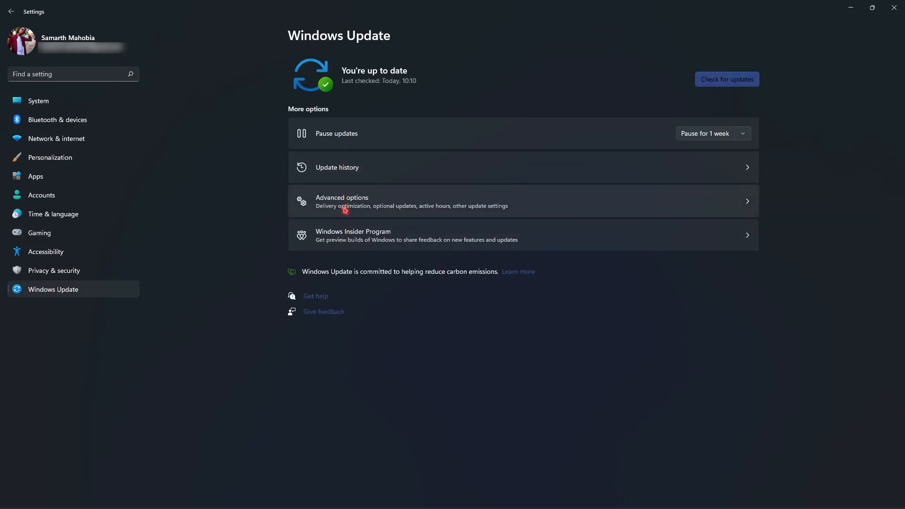
{"action": "left_click", "coordinate": [341, 200]}
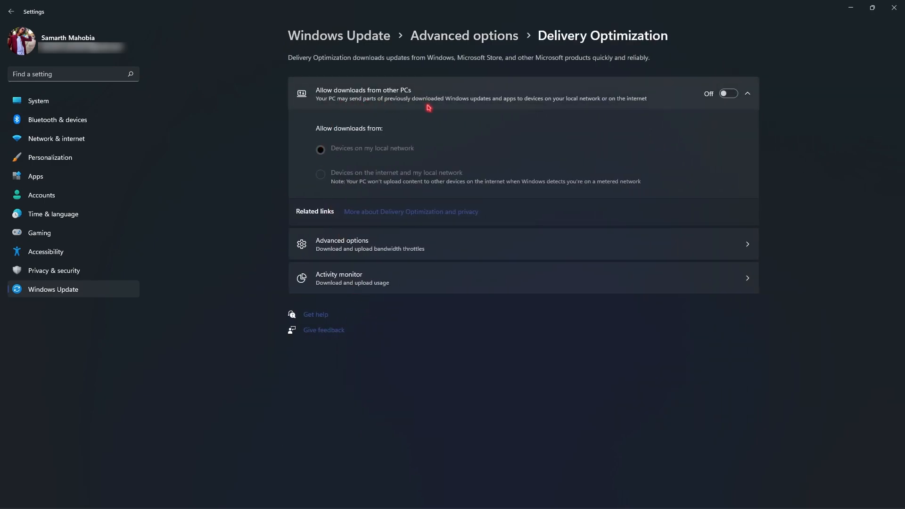
{"action": "mouse_move", "coordinate": [365, 96]}
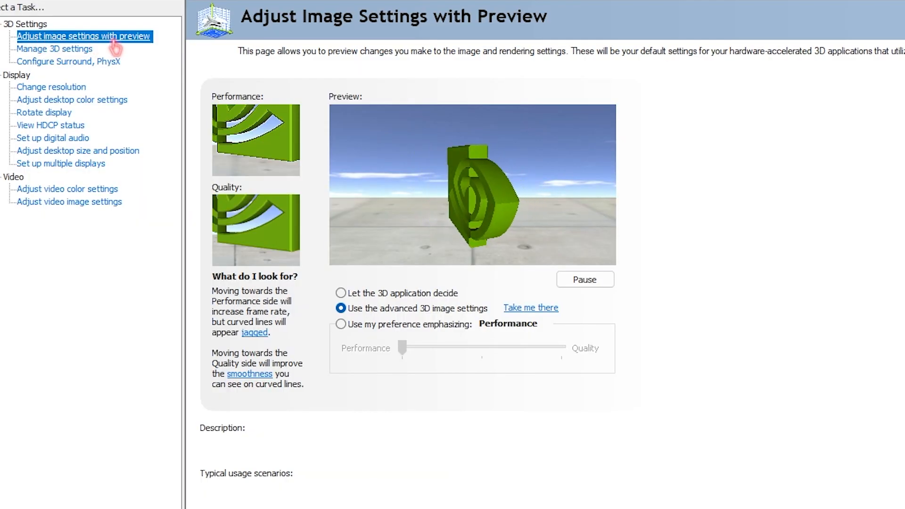
Step: Review NVIDIA's Global 3D settings list, checking the trilinear optimization texture filtering entry
{"action": "left_click", "coordinate": [340, 308]}
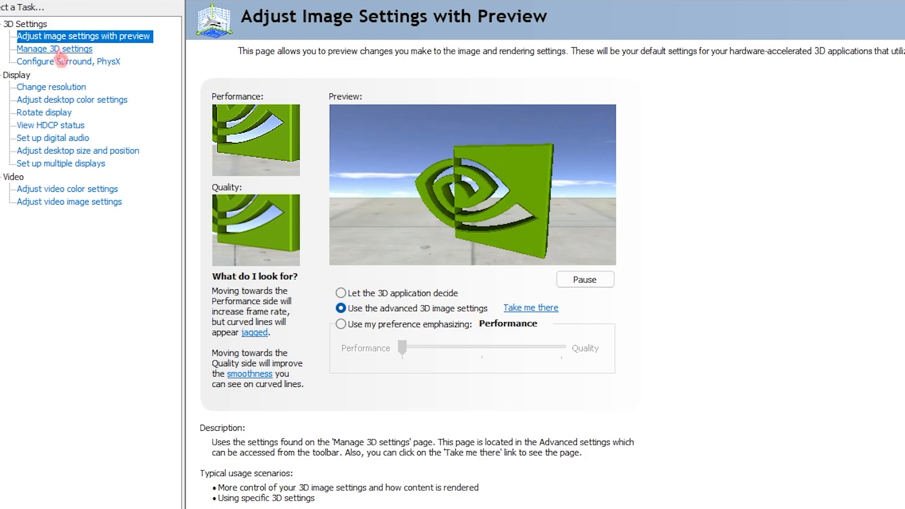
{"action": "left_click", "coordinate": [54, 48]}
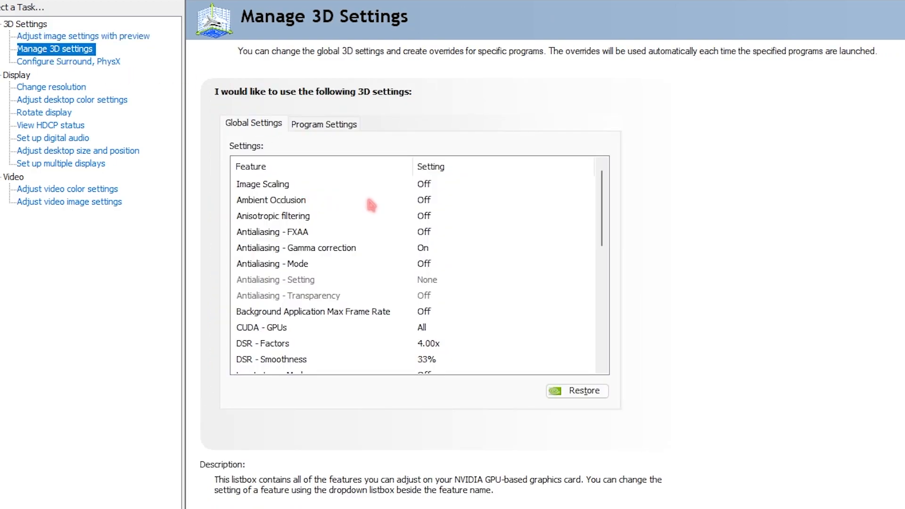
{"action": "scroll", "scroll_direction": "down", "scroll_amount": 3}
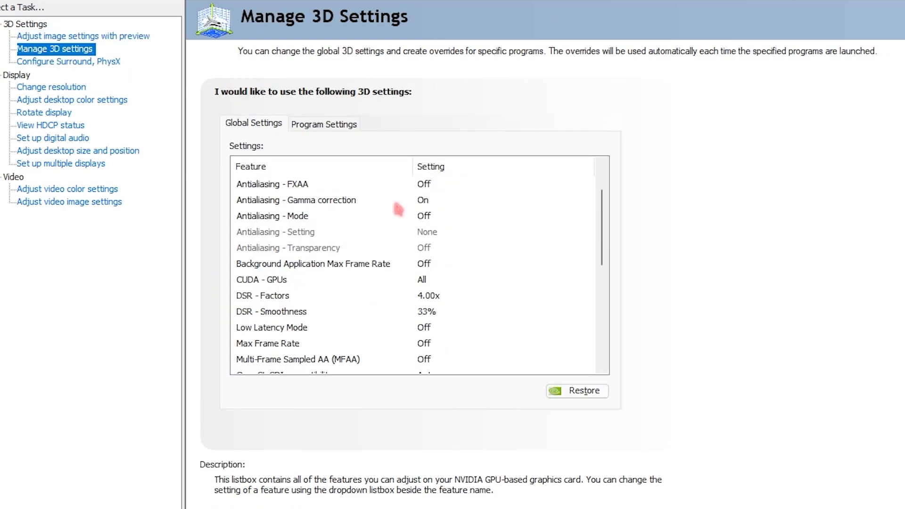
{"action": "scroll", "scroll_direction": "down", "scroll_amount": 3}
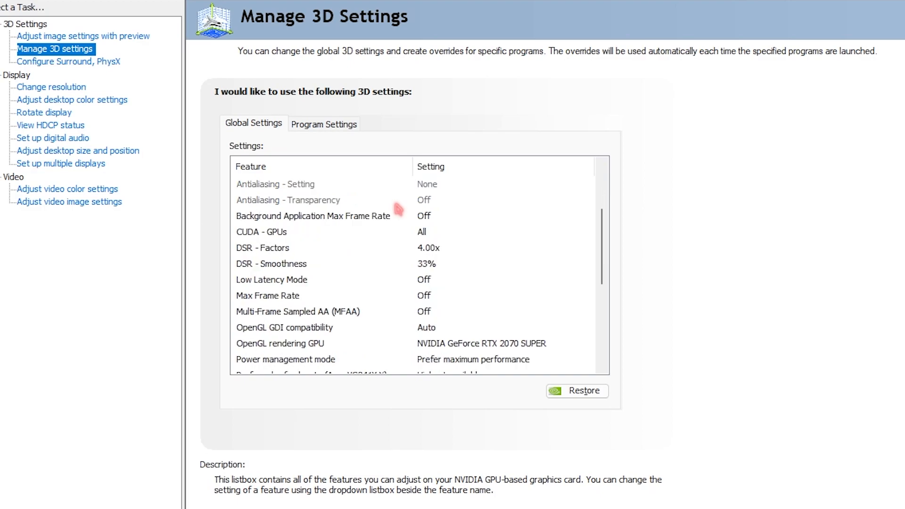
{"action": "scroll", "scroll_direction": "down", "scroll_amount": 3}
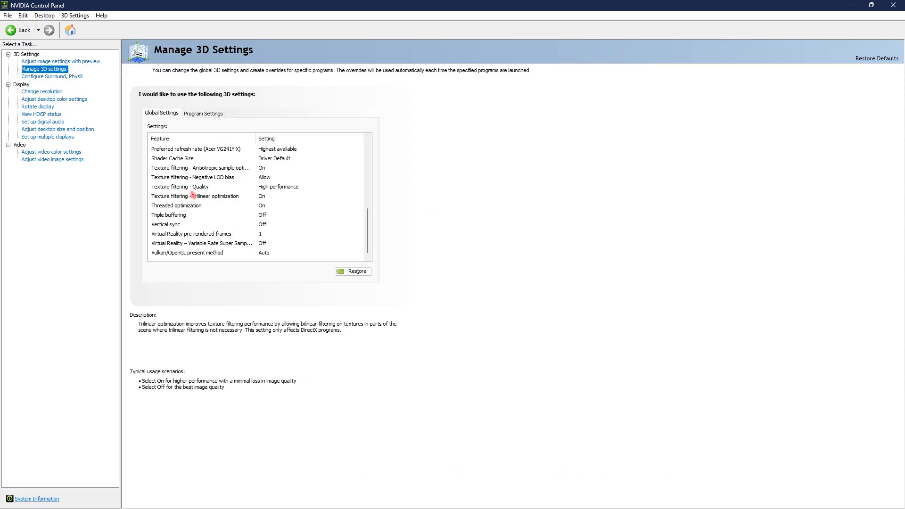
{"action": "left_click", "coordinate": [52, 152]}
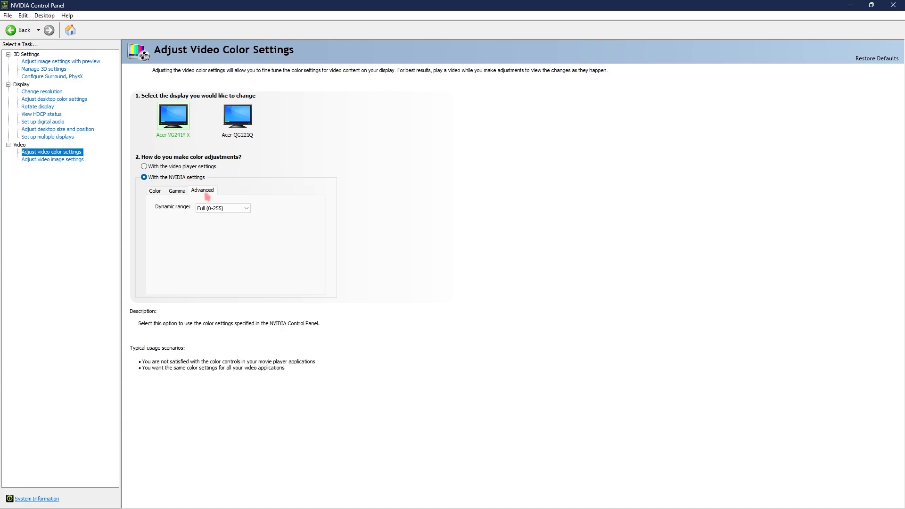
Step: Set the video colour dynamic range to Full (0-255) in the advanced options
{"action": "left_click", "coordinate": [222, 208]}
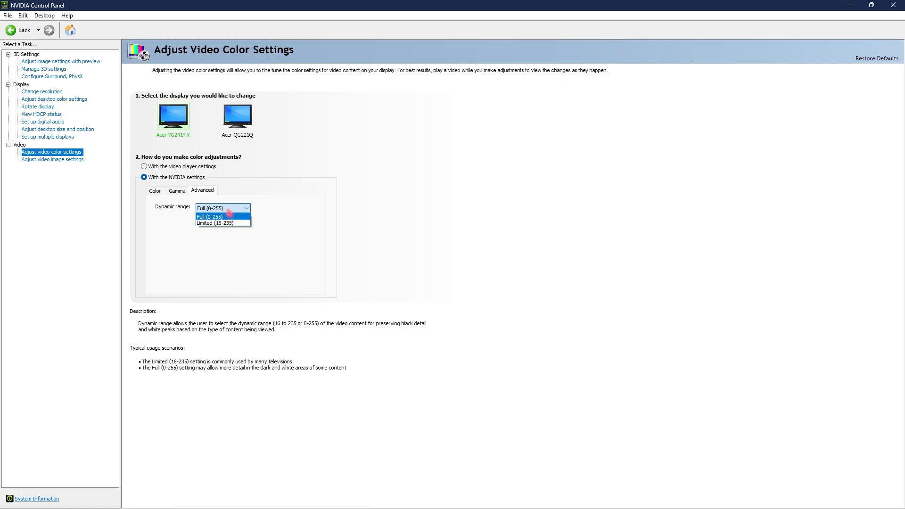
{"action": "left_click", "coordinate": [209, 216]}
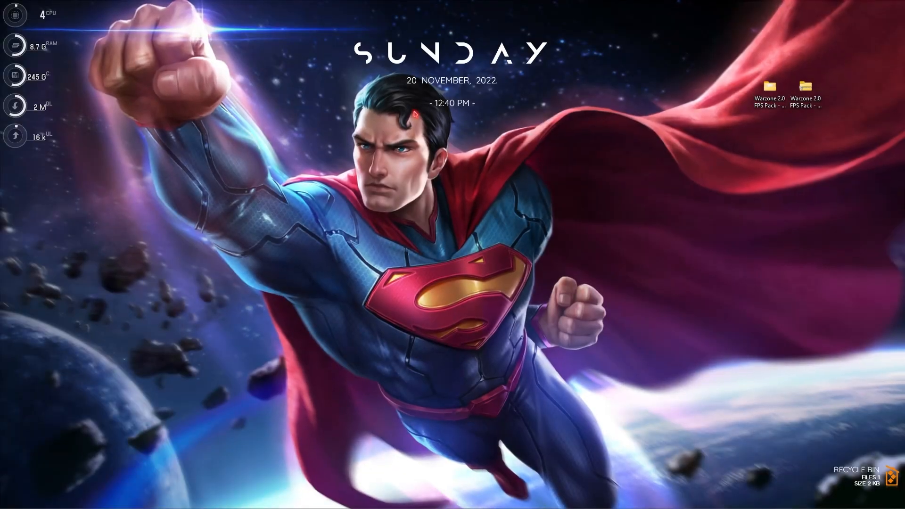
Step: Set msconfig's advanced boot options to 24 processors and confirm
{"action": "left_click", "coordinate": [390, 497]}
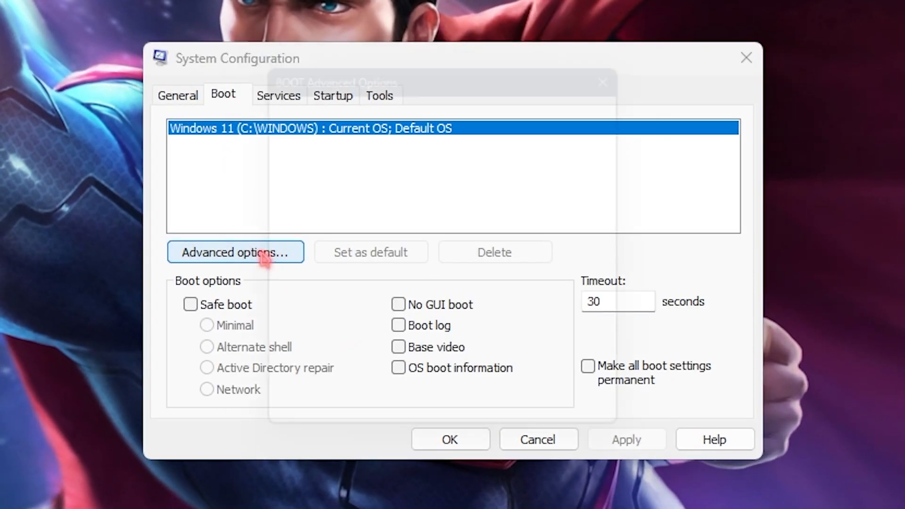
{"action": "left_click", "coordinate": [235, 252]}
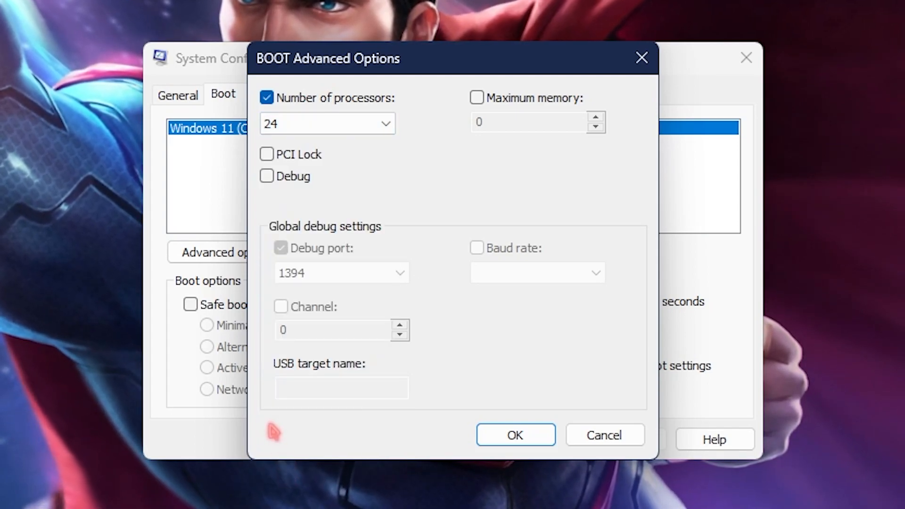
{"action": "left_click", "coordinate": [514, 434]}
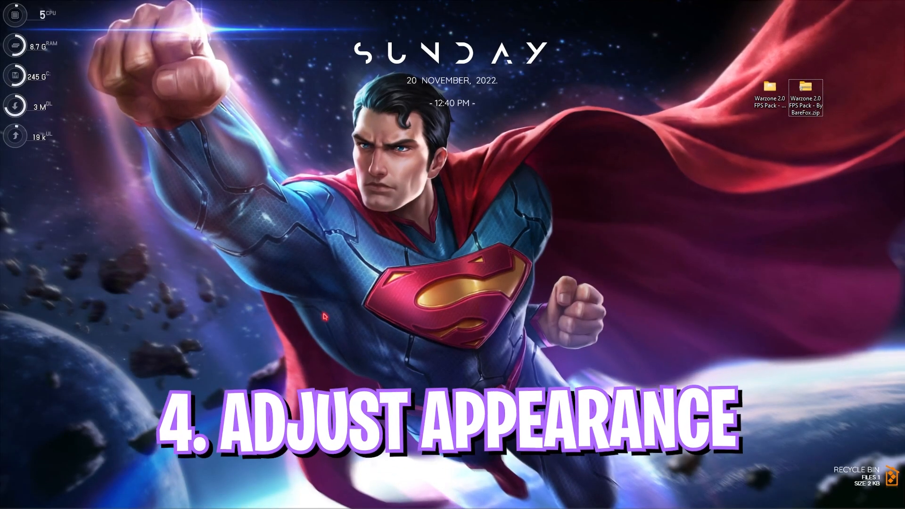
Step: Search 'adjust the appearance and performance of Windows' and choose Adjust for best performance
{"action": "left_click", "coordinate": [390, 497]}
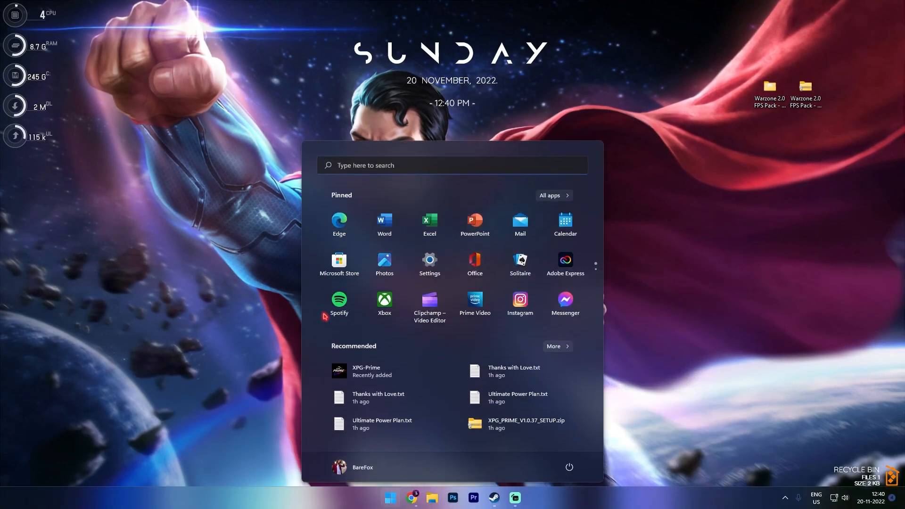
{"action": "type", "text": "adjust the appearance and performance of Windows"}
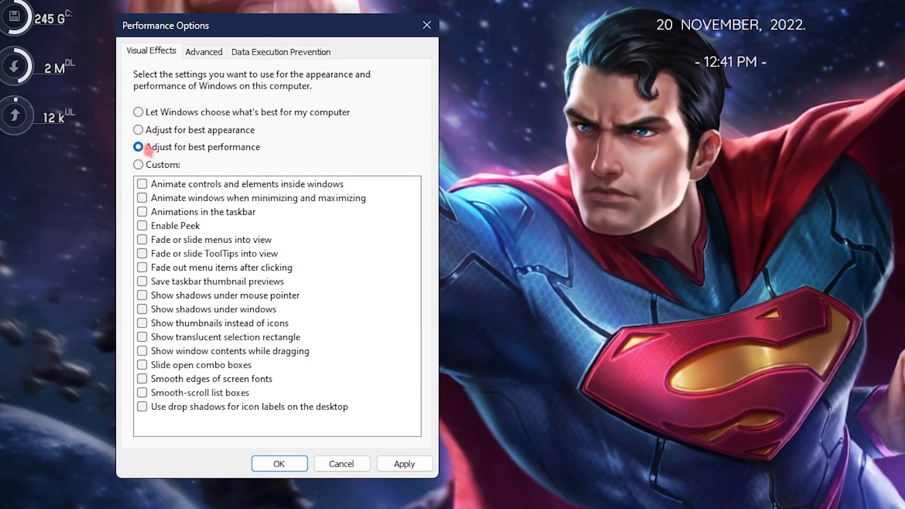
{"action": "left_click", "coordinate": [143, 323]}
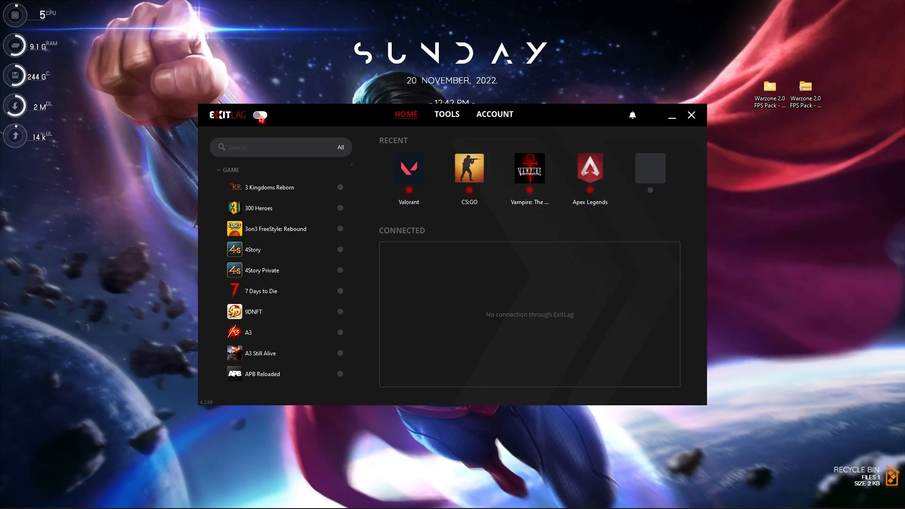
Step: Find Call of Duty: MWII | WZ2.0 via search 'Call', select SG Singapore01, and apply routes
{"action": "left_click", "coordinate": [260, 115]}
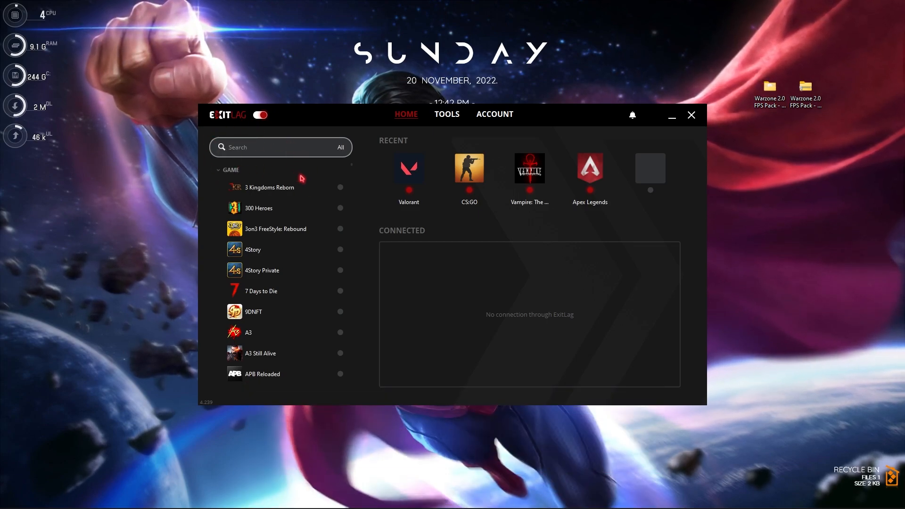
{"action": "type", "text": "Call"}
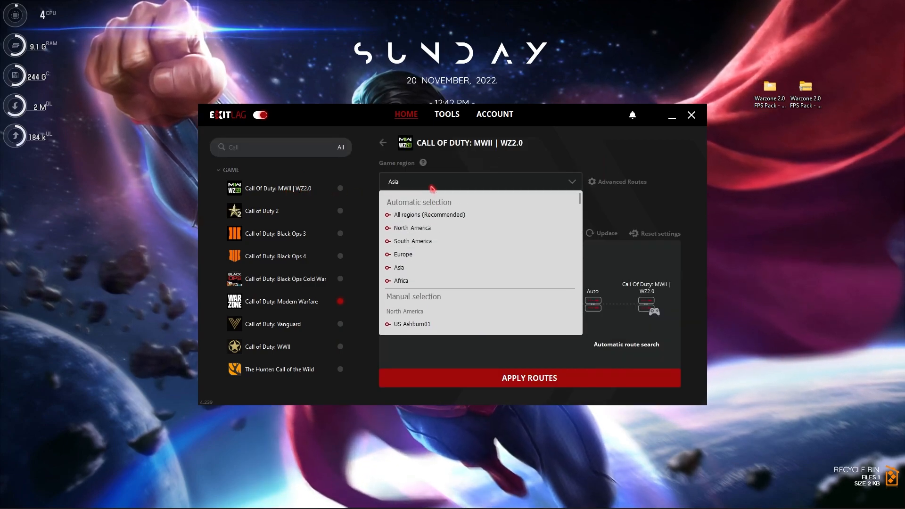
{"action": "scroll", "scroll_direction": "down", "scroll_amount": 3}
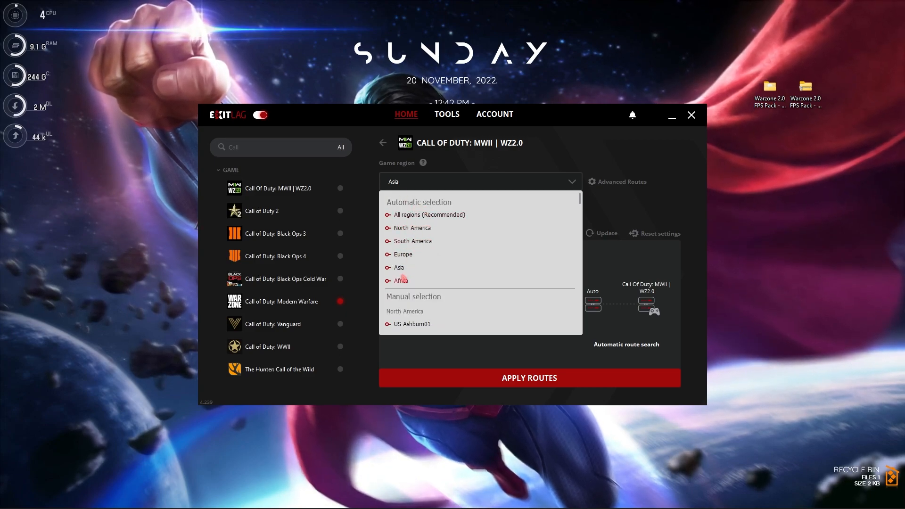
{"action": "scroll", "scroll_direction": "down", "scroll_amount": 3}
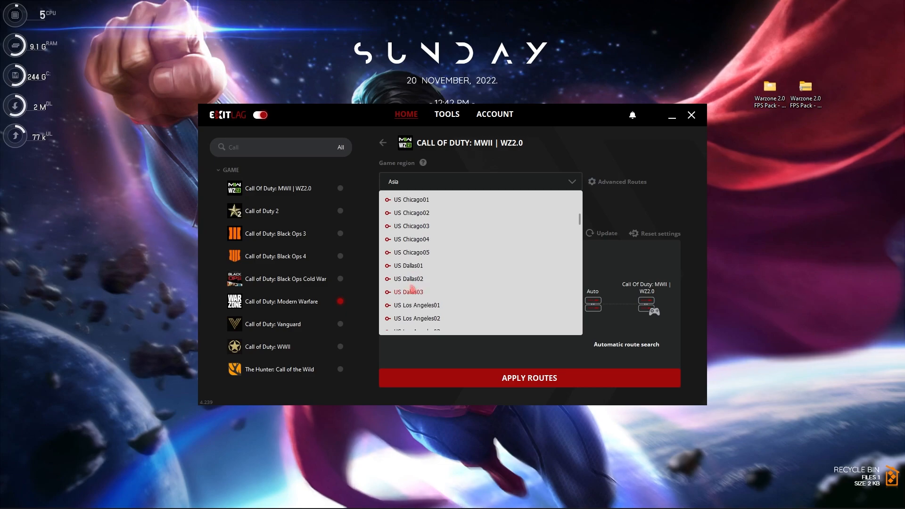
{"action": "scroll", "scroll_direction": "down", "scroll_amount": 3}
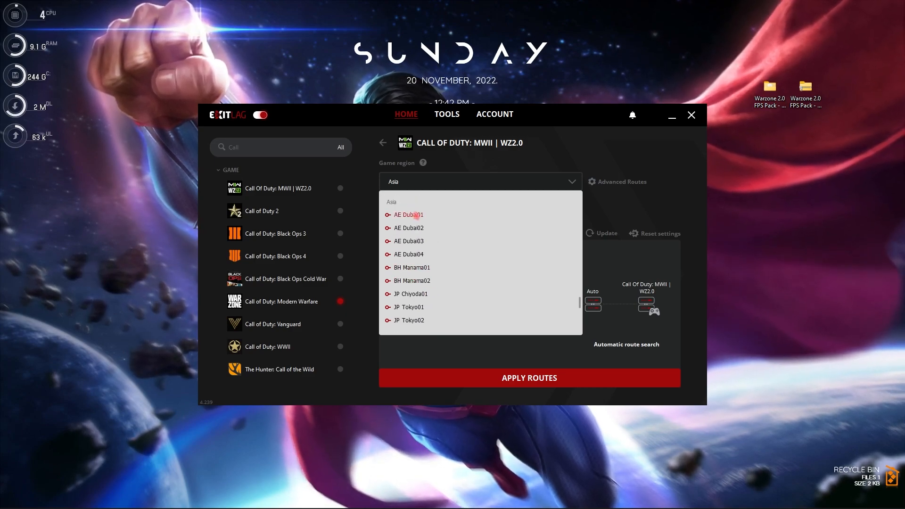
{"action": "scroll", "scroll_direction": "down", "scroll_amount": 3}
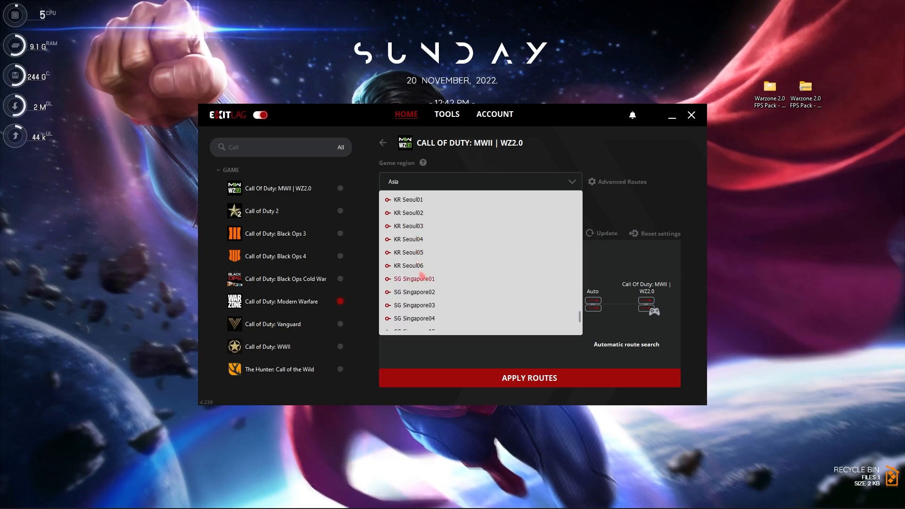
{"action": "left_click", "coordinate": [413, 279]}
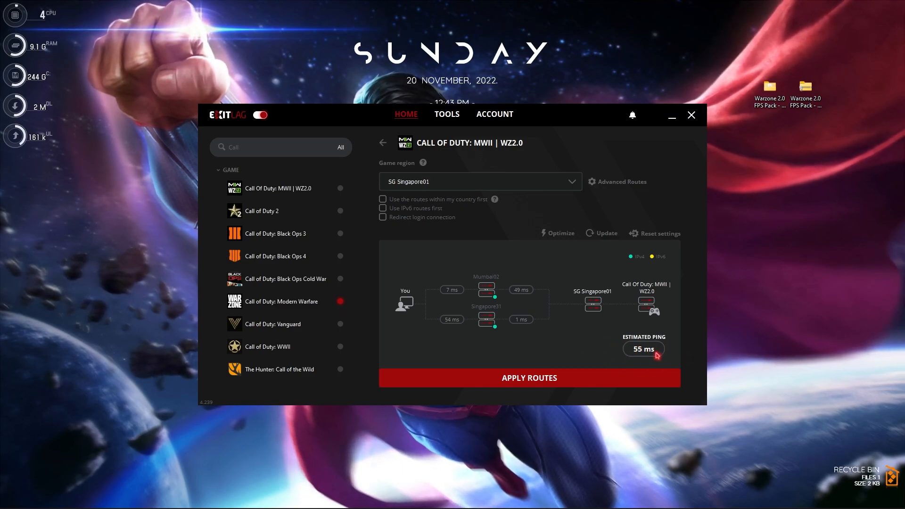
{"action": "left_click", "coordinate": [383, 142]}
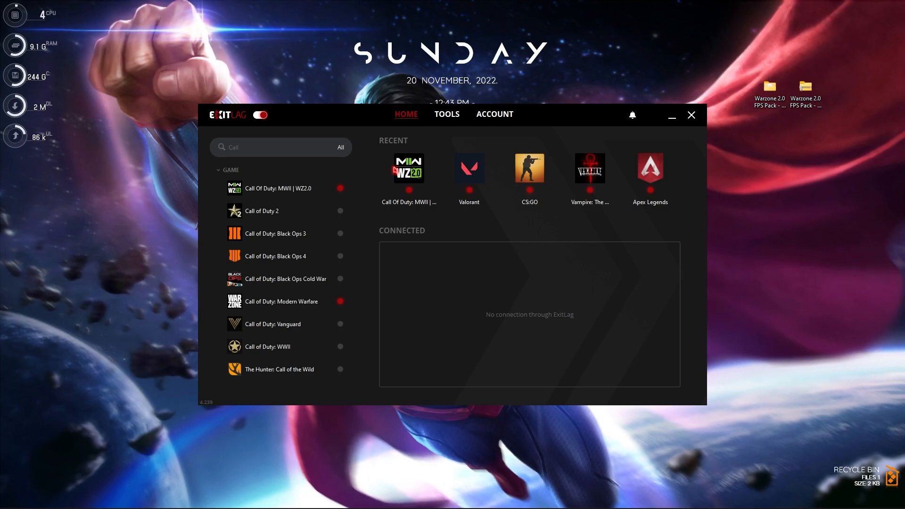
Step: Enable Disable SuperFetch under Tools > FPS Boost, then close ExitLag
{"action": "left_click", "coordinate": [447, 114]}
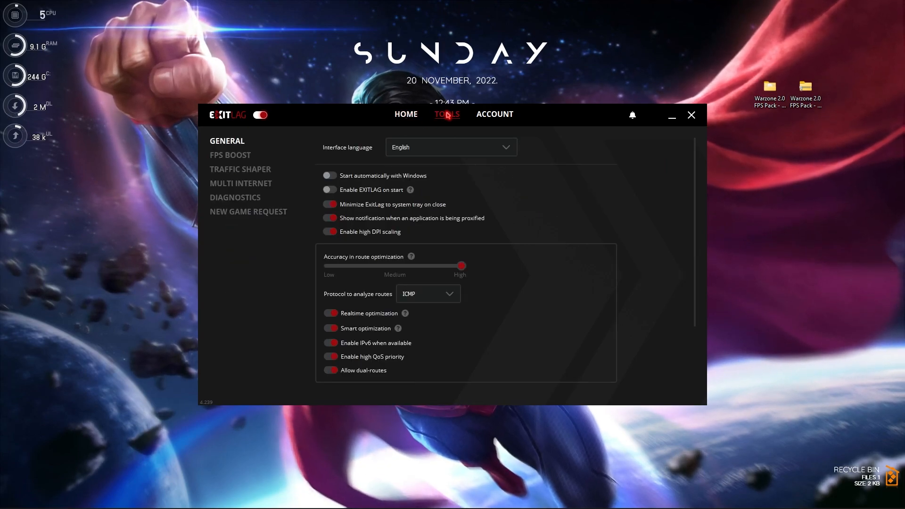
{"action": "left_click", "coordinate": [230, 154]}
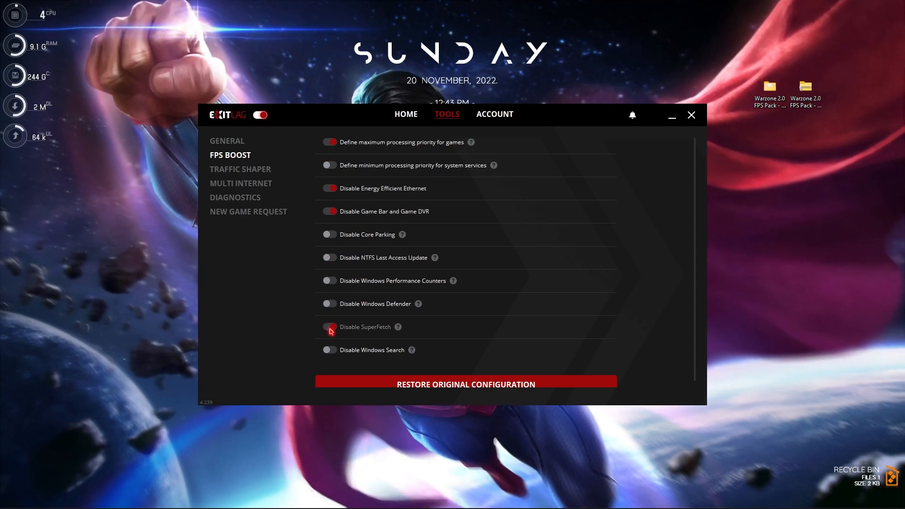
{"action": "left_click", "coordinate": [329, 326]}
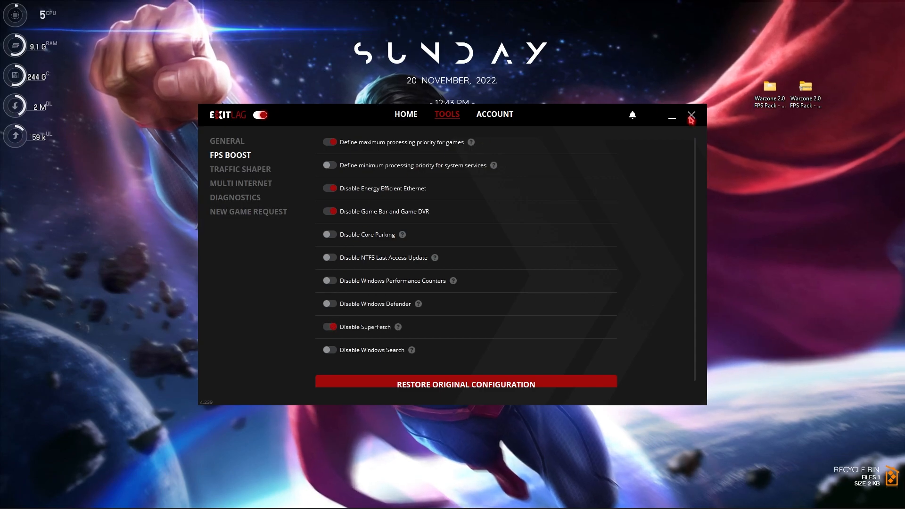
{"action": "left_click", "coordinate": [690, 115]}
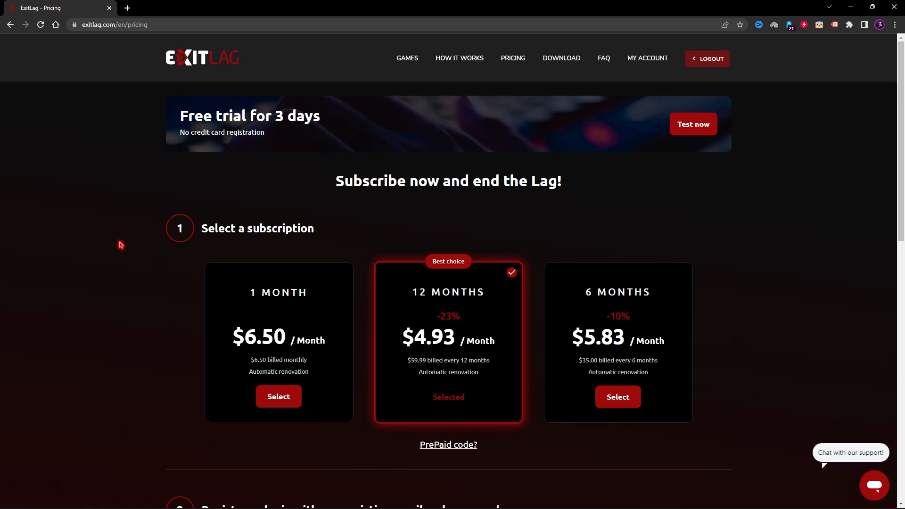
{"action": "mouse_move", "coordinate": [117, 208]}
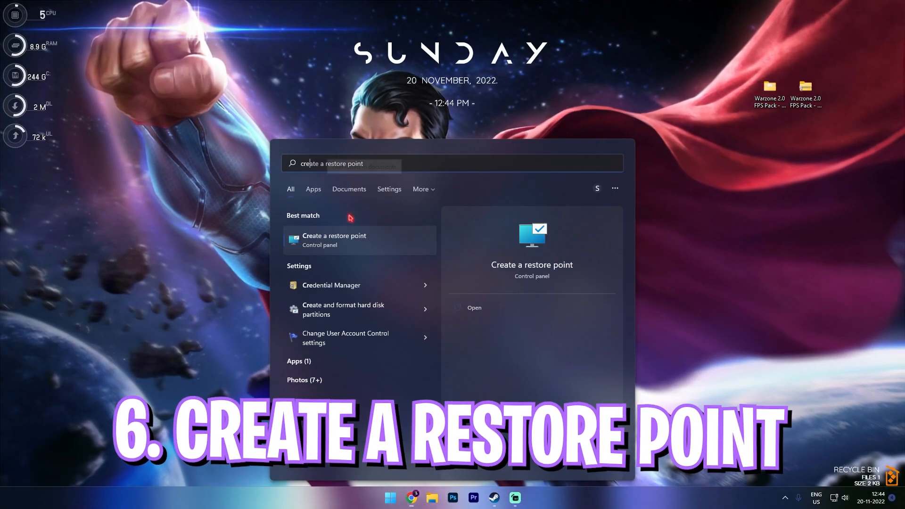
Step: Create a restore point named 'Warzone 2.0' for Local Disk (C:)
{"action": "left_click", "coordinate": [334, 235]}
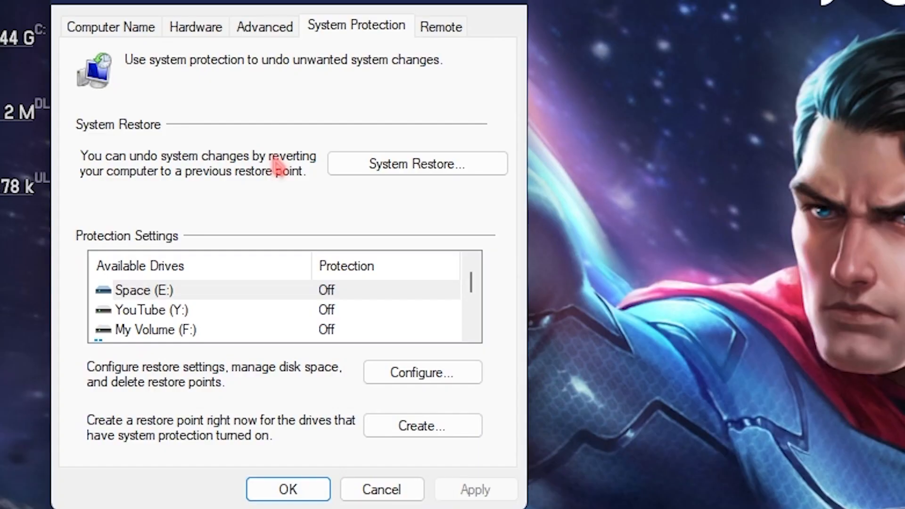
{"action": "left_click", "coordinate": [185, 310]}
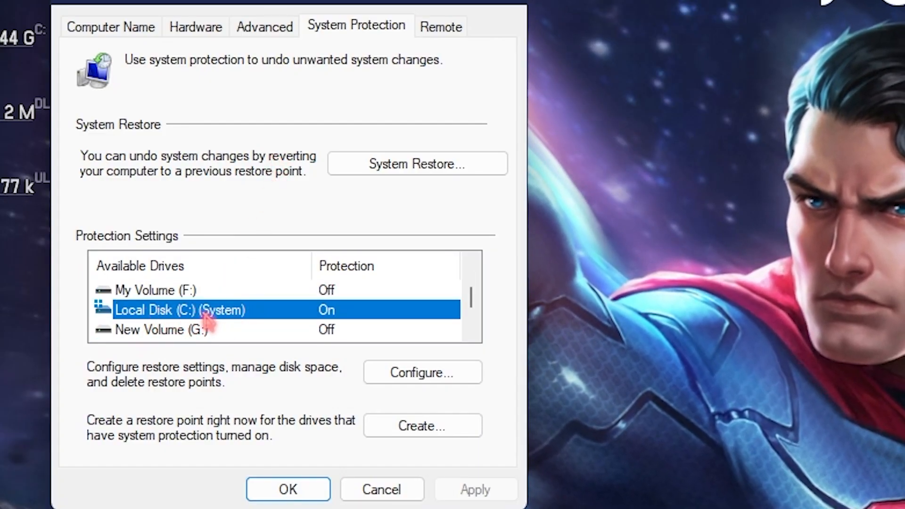
{"action": "left_click", "coordinate": [422, 425]}
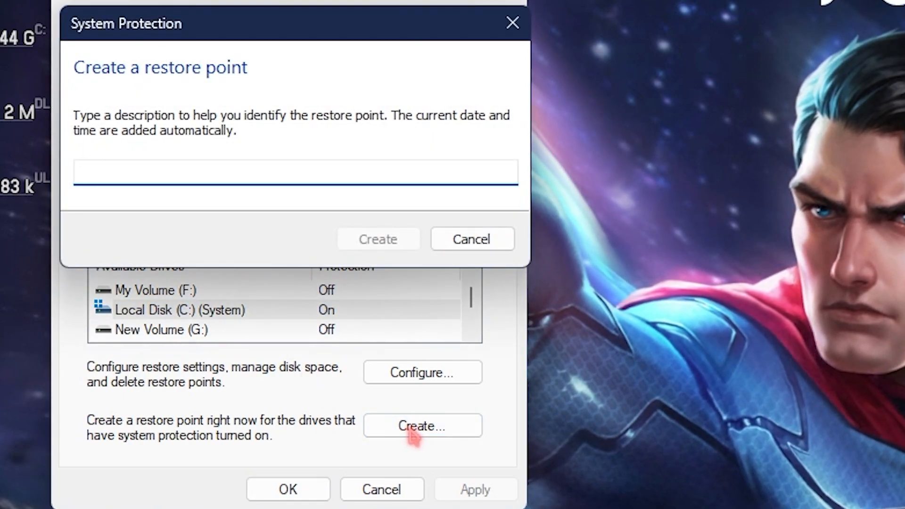
{"action": "type", "text": "Warzone 2"}
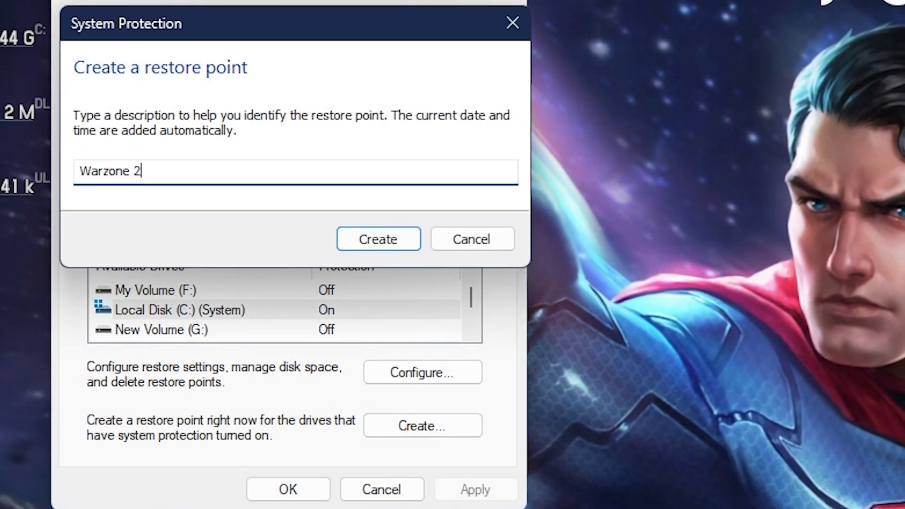
{"action": "type", "text": ".0"}
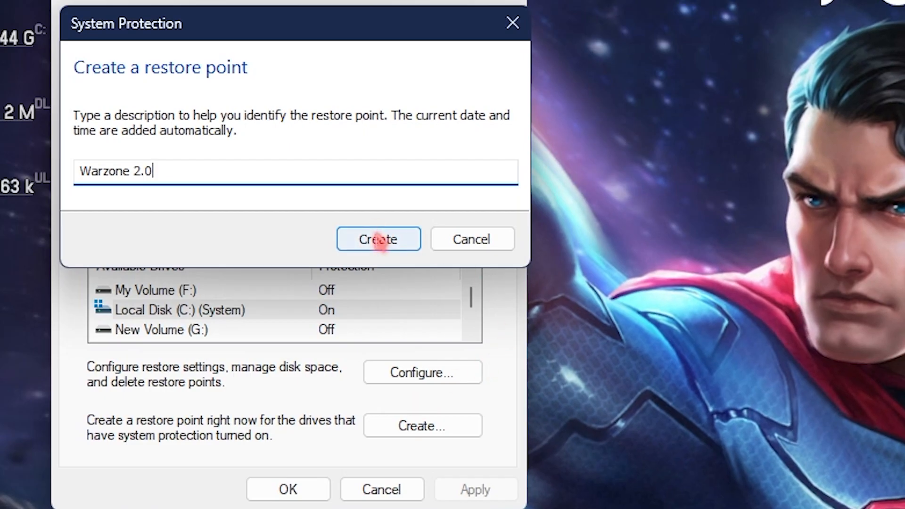
{"action": "left_click", "coordinate": [378, 239]}
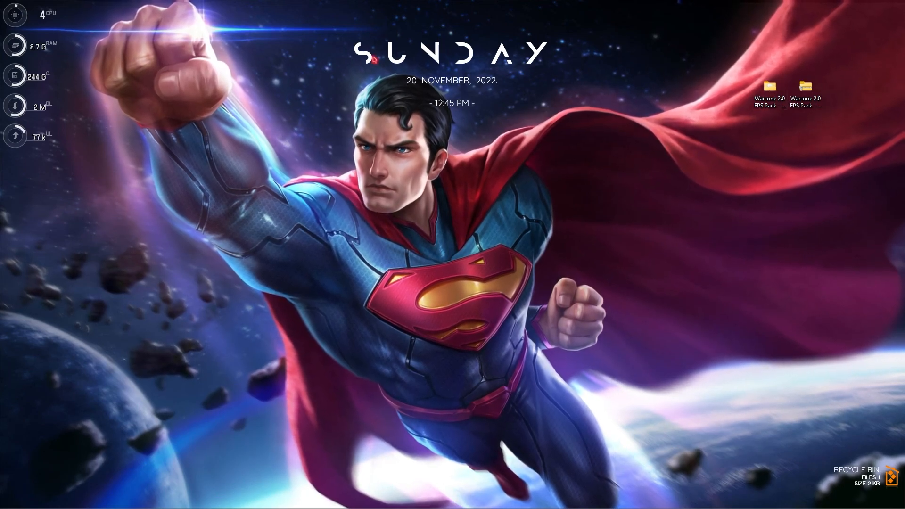
Step: Open the Warzone 2.0 FPS Pack's 1 - Registry Optimization folder
{"action": "double_click", "coordinate": [768, 85]}
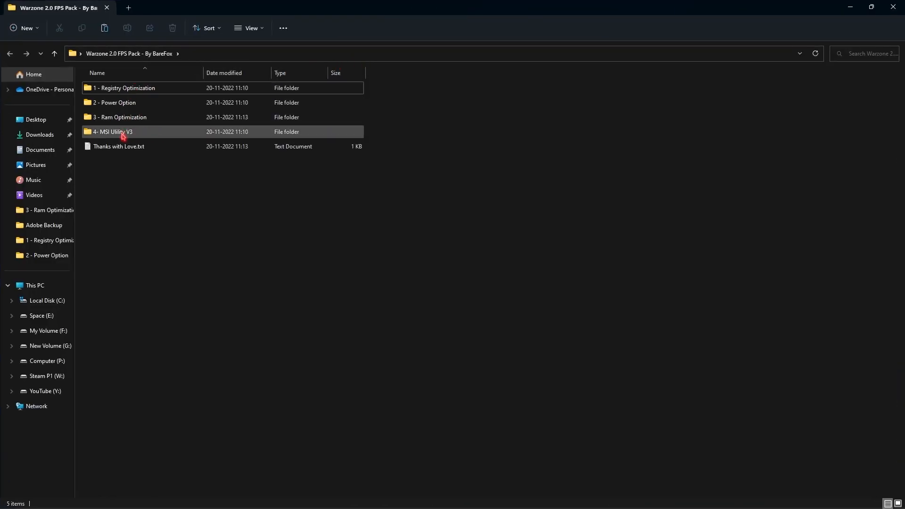
{"action": "left_click", "coordinate": [124, 88]}
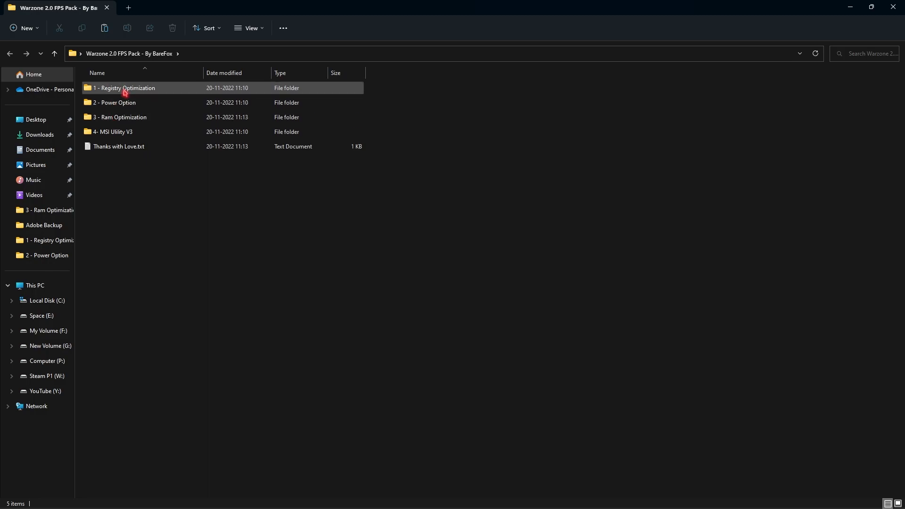
{"action": "double_click", "coordinate": [122, 87]}
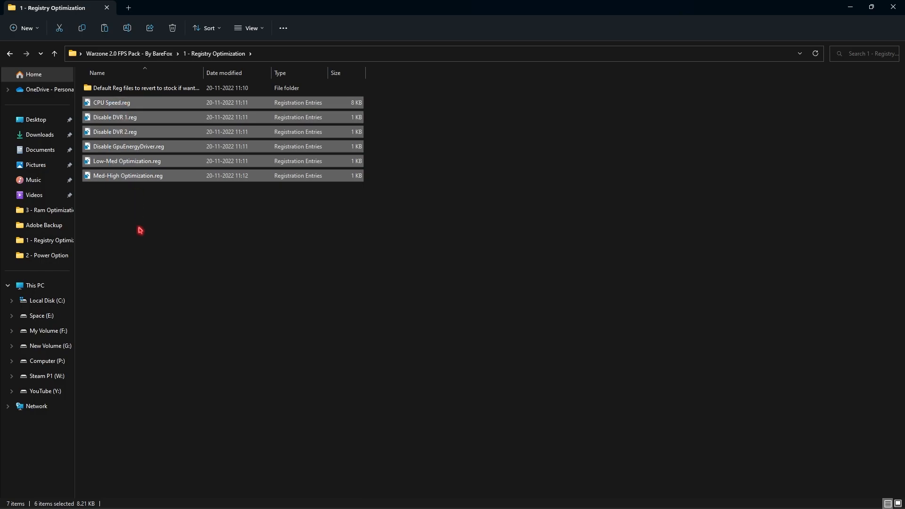
Step: View CPU Speed.reg's entries in Notepad, then close Notepad
{"action": "right_click", "coordinate": [110, 102]}
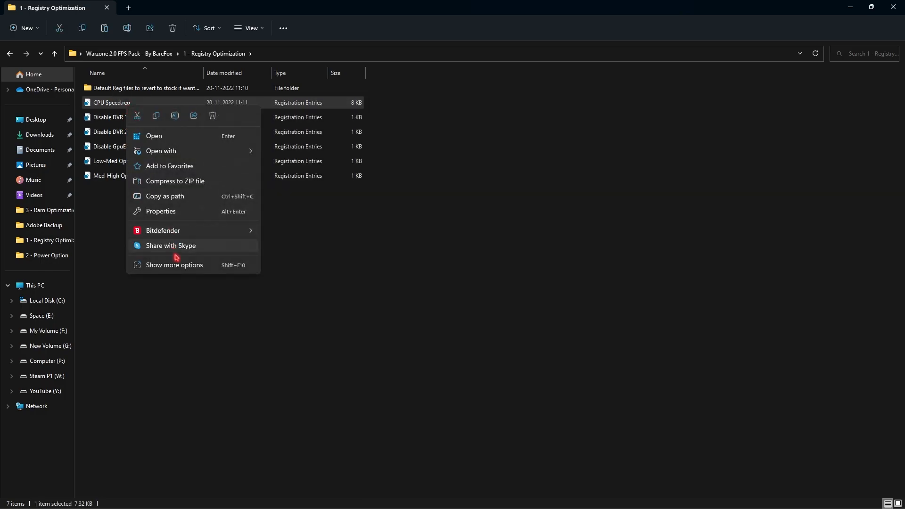
{"action": "left_click", "coordinate": [174, 265]}
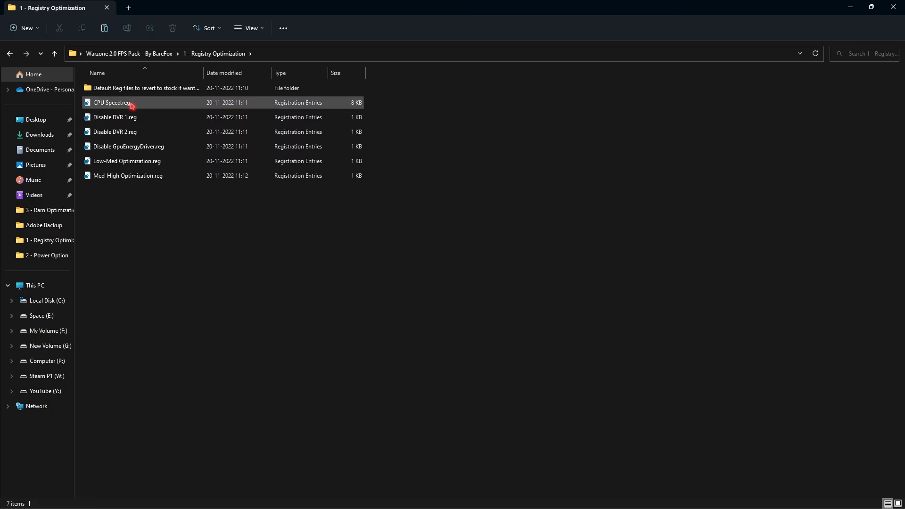
{"action": "right_click", "coordinate": [133, 106]}
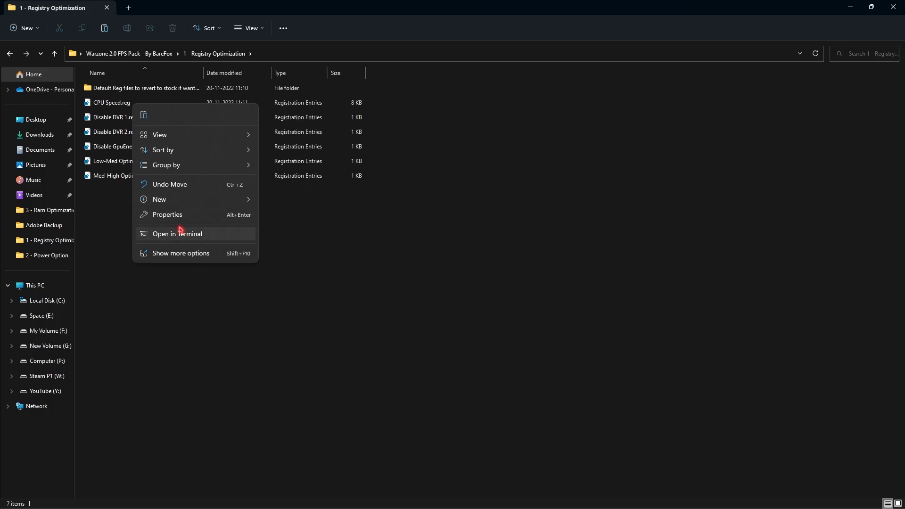
{"action": "left_click", "coordinate": [110, 102]}
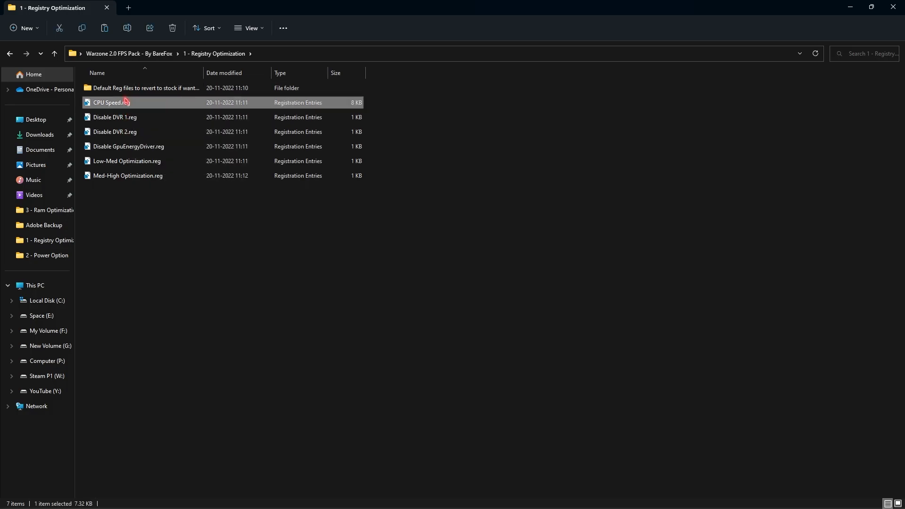
{"action": "right_click", "coordinate": [110, 103]}
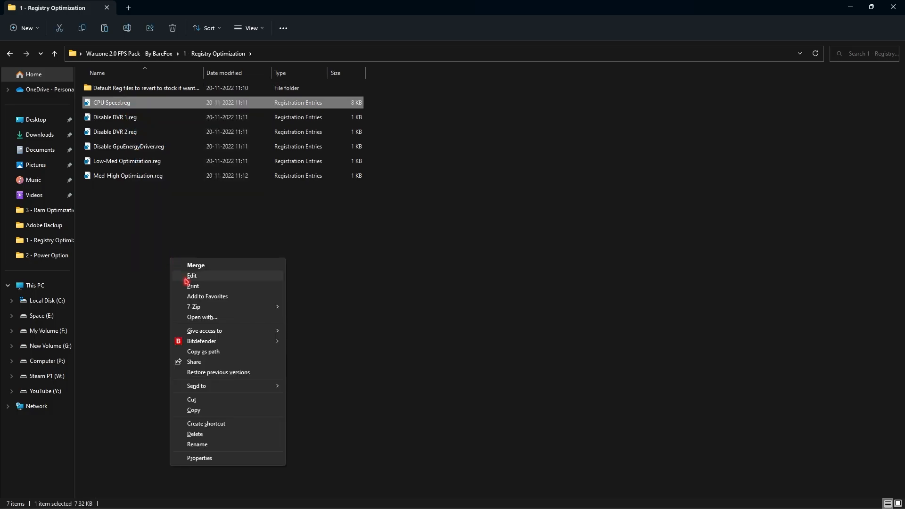
{"action": "left_click", "coordinate": [192, 276]}
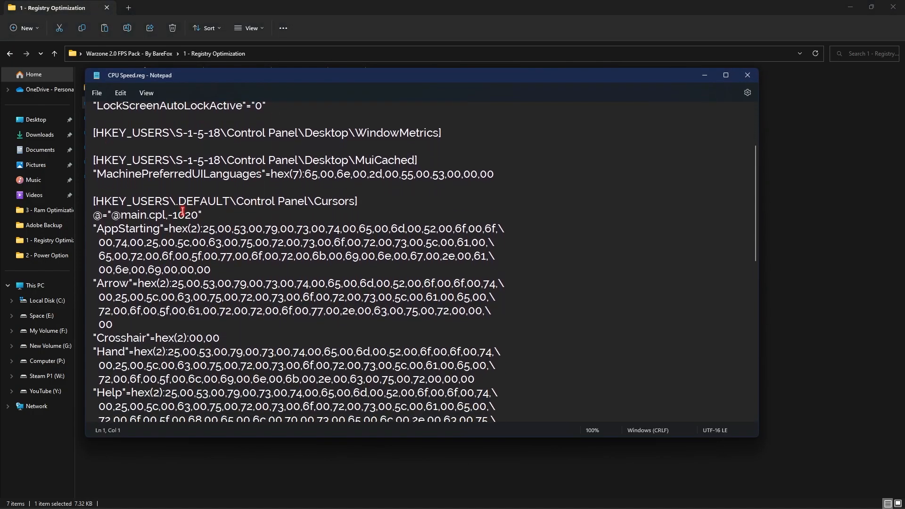
{"action": "left_click", "coordinate": [747, 75]}
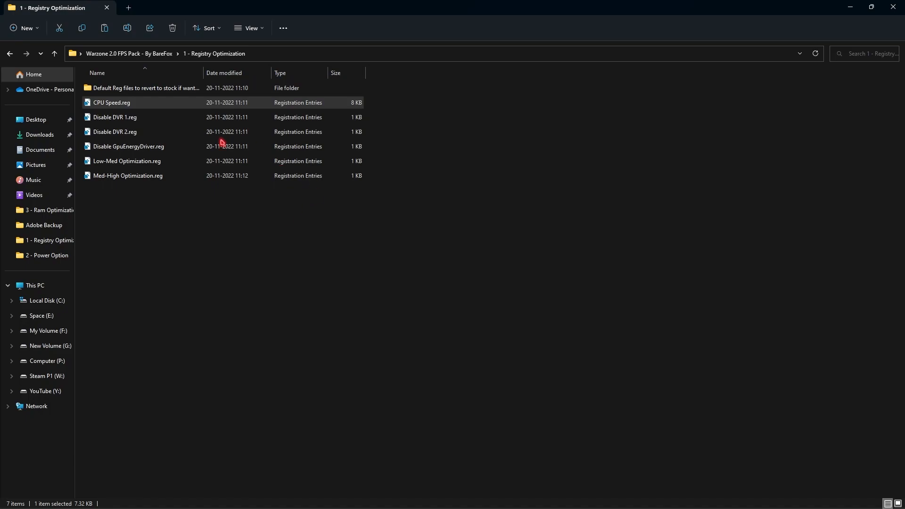
{"action": "mouse_move", "coordinate": [121, 129]}
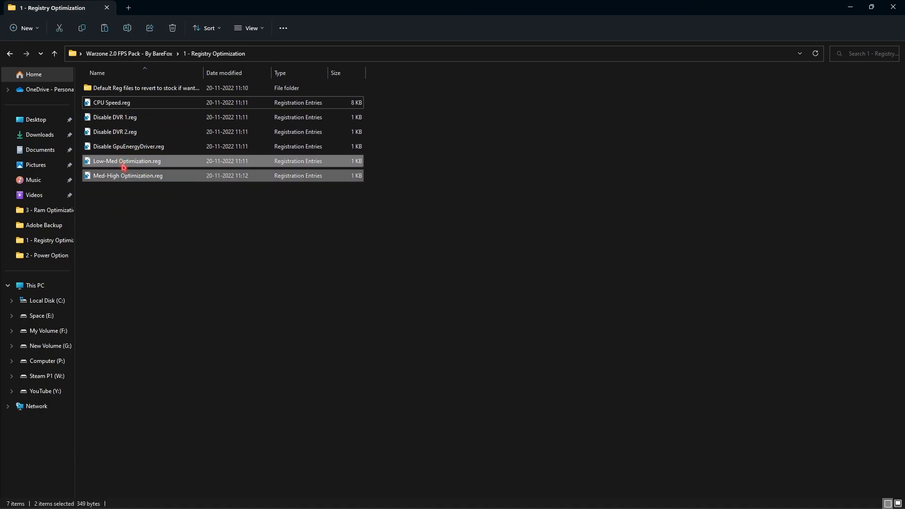
Step: Select Med-High Optimization.reg, then open the 2 - Power Option folder
{"action": "left_click", "coordinate": [128, 213]}
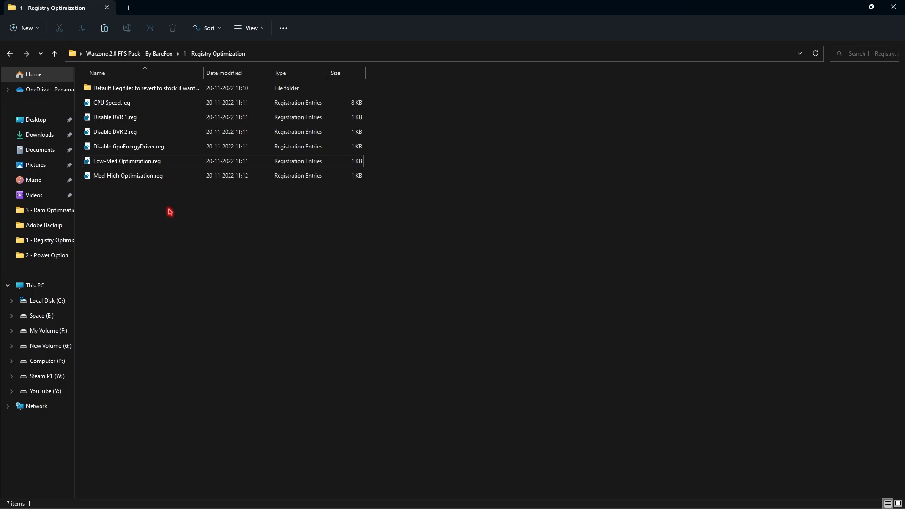
{"action": "left_click", "coordinate": [128, 175]}
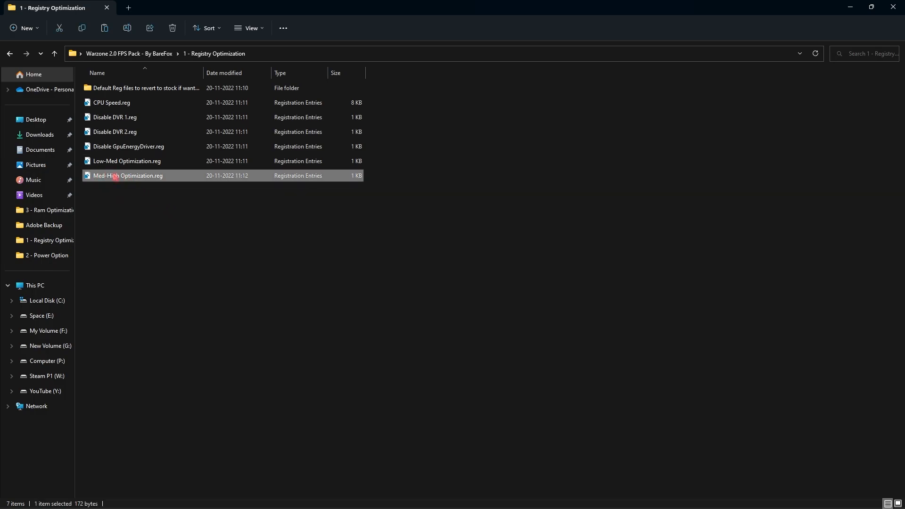
{"action": "left_click", "coordinate": [220, 240]}
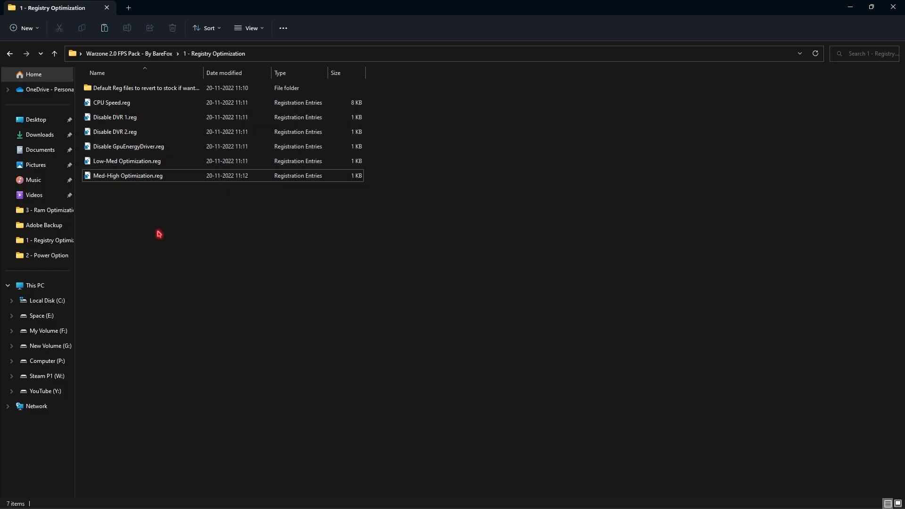
{"action": "double_click", "coordinate": [146, 87]}
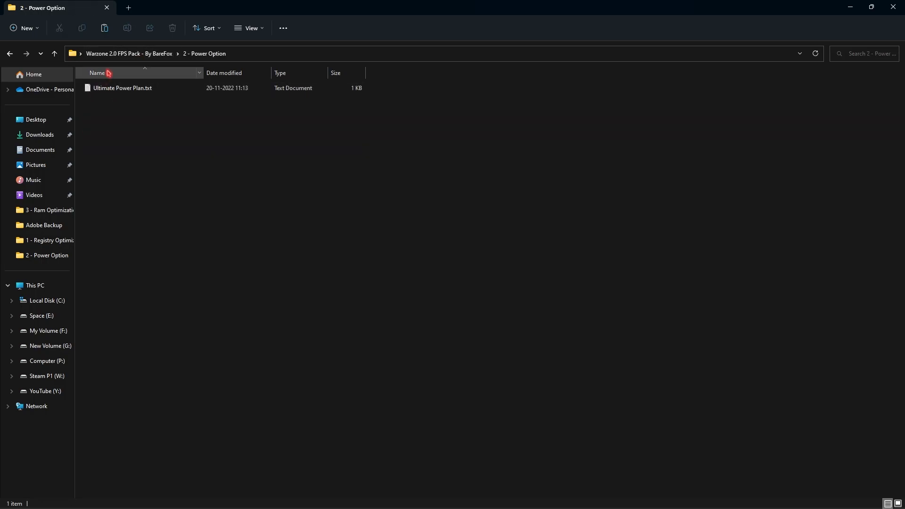
Step: Open Ultimate Power Plan.txt and launch Command Prompt as administrator
{"action": "double_click", "coordinate": [121, 88]}
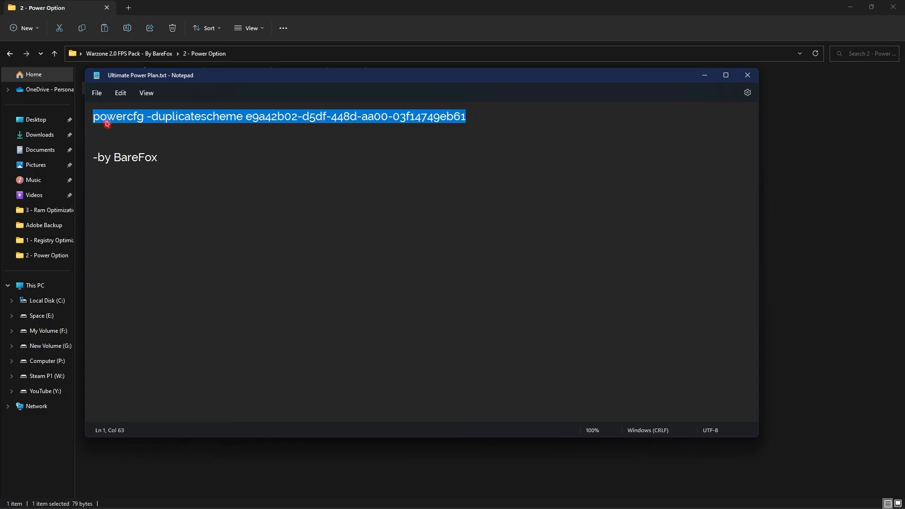
{"action": "left_click", "coordinate": [379, 497]}
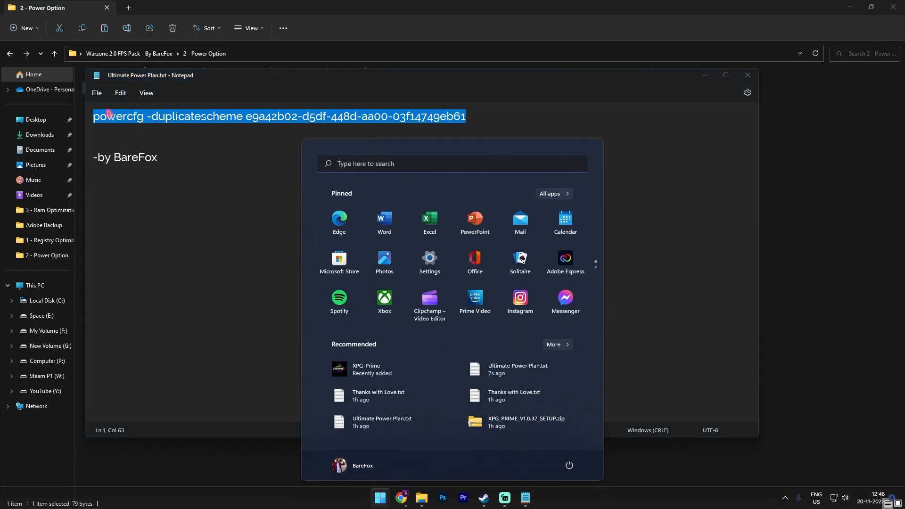
{"action": "type", "text": "cmd"}
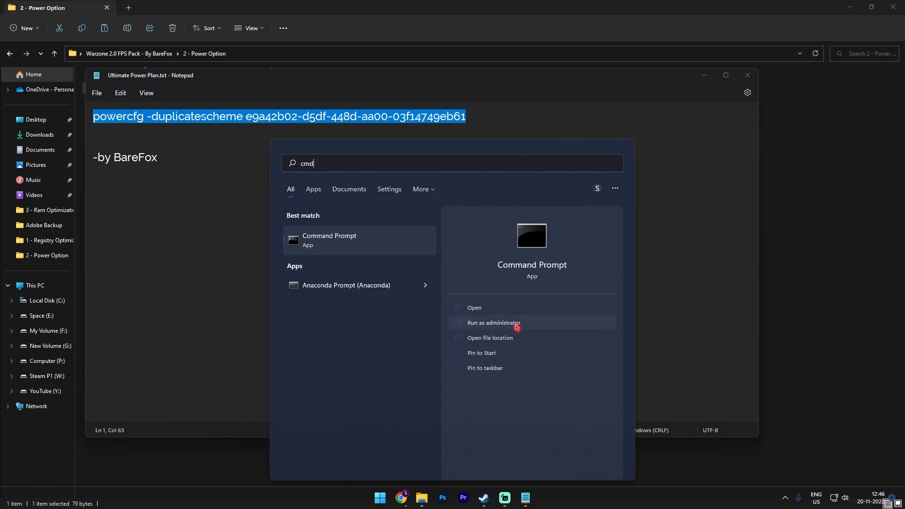
{"action": "left_click", "coordinate": [493, 323]}
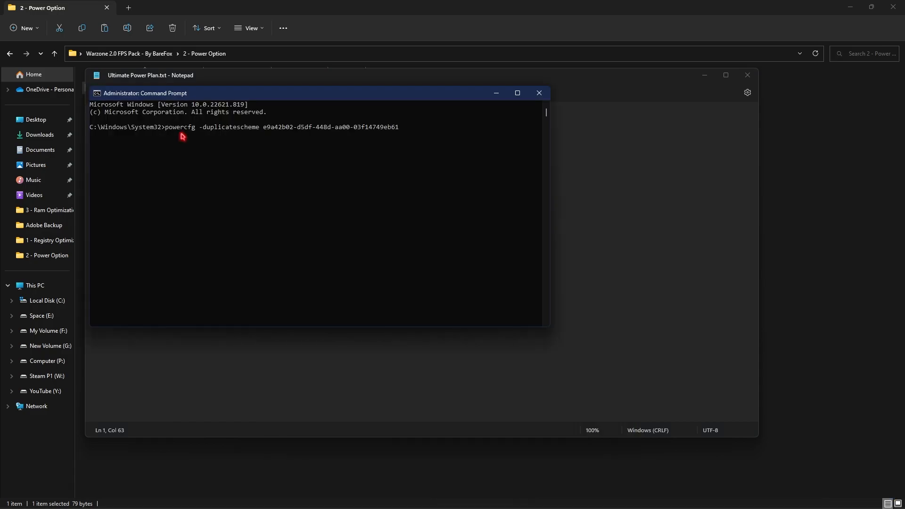
{"action": "mouse_move", "coordinate": [232, 131]}
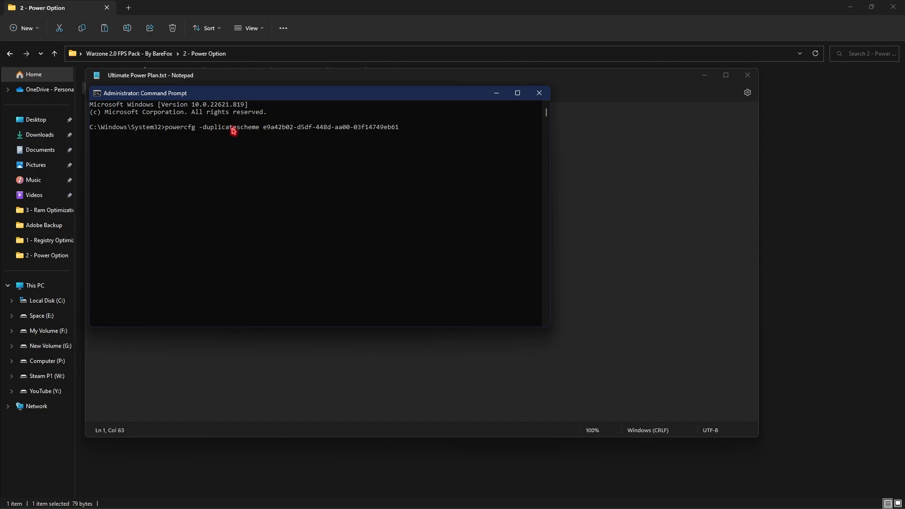
{"action": "mouse_move", "coordinate": [538, 92]}
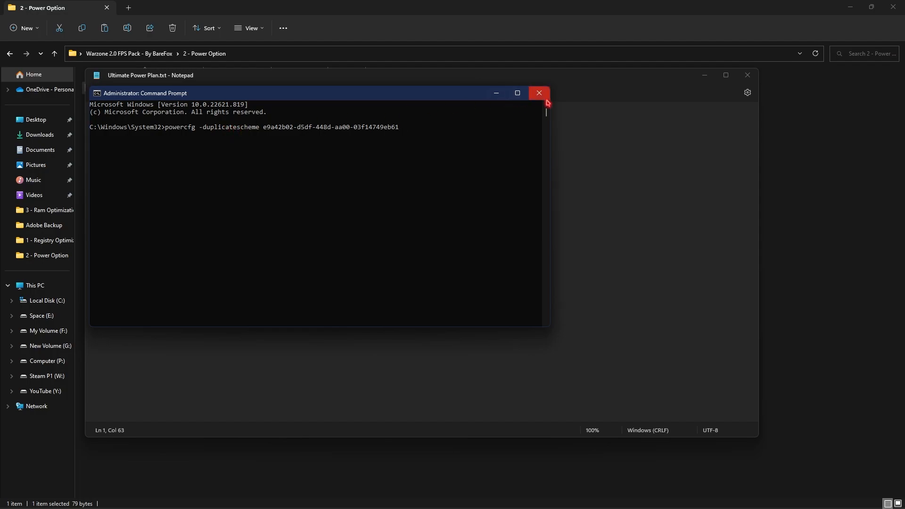
Step: Close Command Prompt and make FoxTurboOS the active power plan via Control Panel
{"action": "left_click", "coordinate": [538, 93]}
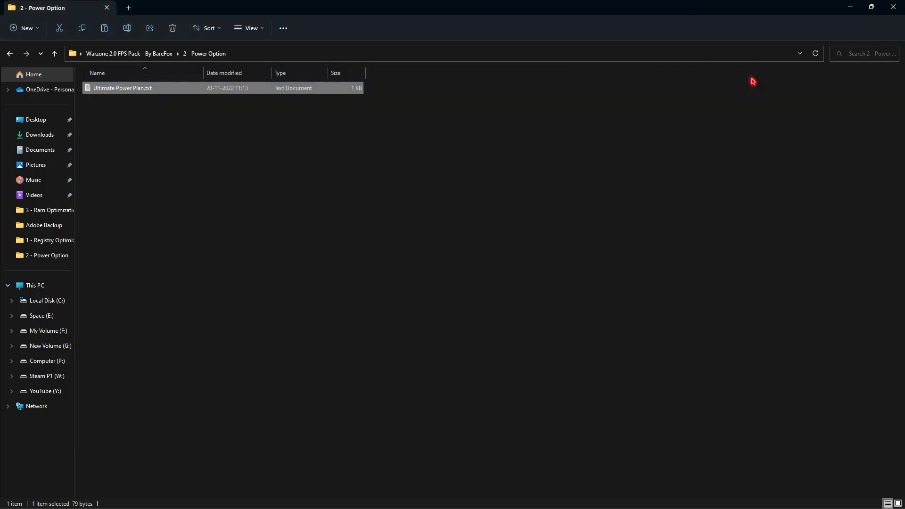
{"action": "type", "text": "control Panel"}
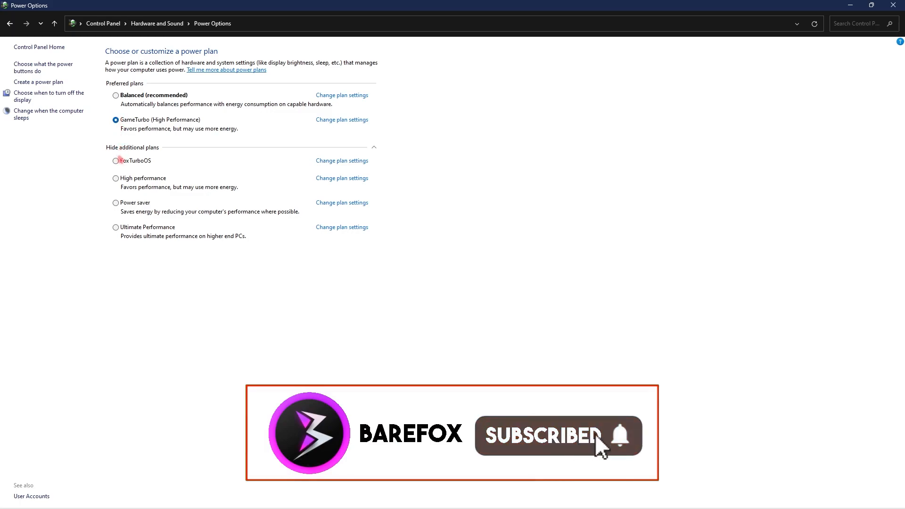
{"action": "left_click", "coordinate": [116, 226]}
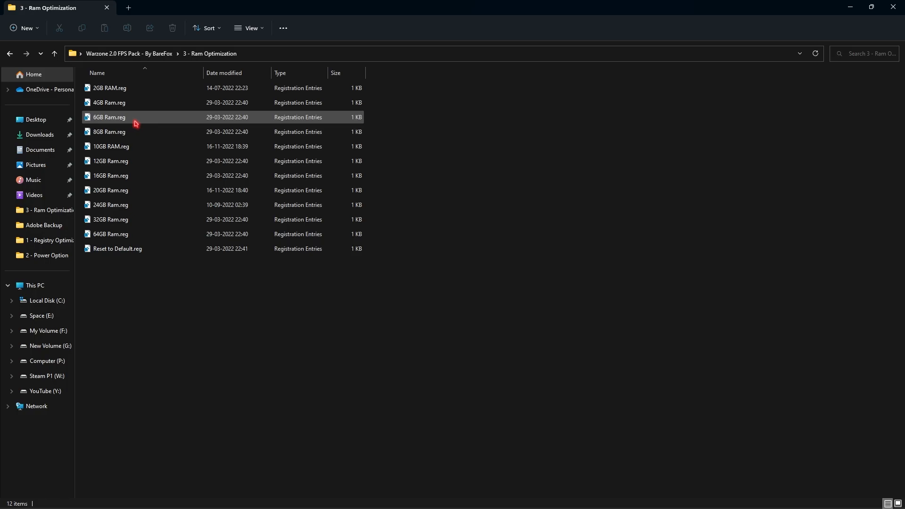
Step: Open System Information to confirm 16.0 GB of installed physical memory
{"action": "left_click", "coordinate": [115, 103]}
{"action": "type", "text": "sys"}
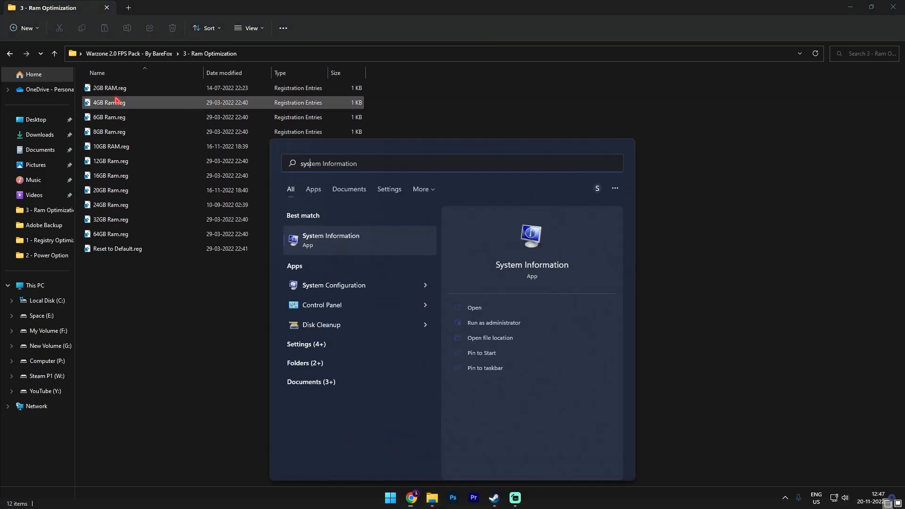
{"action": "left_click", "coordinate": [331, 239]}
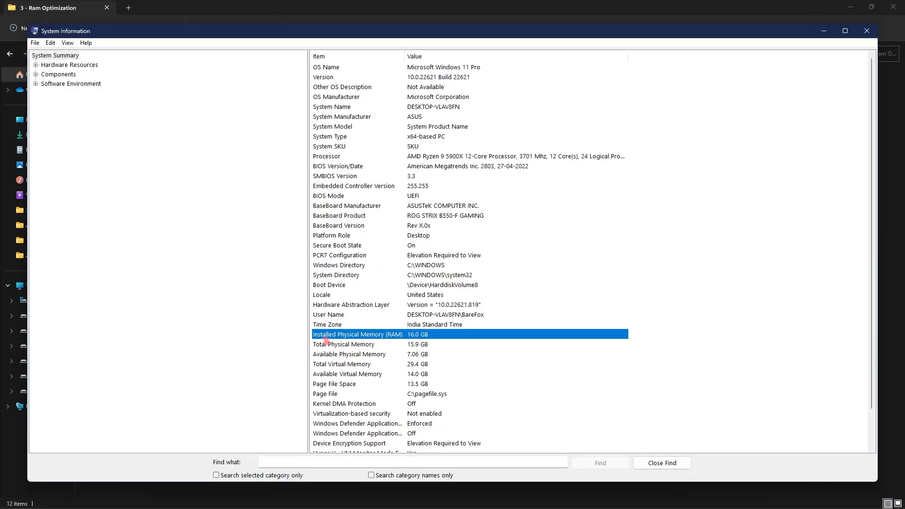
{"action": "mouse_move", "coordinate": [718, 137]}
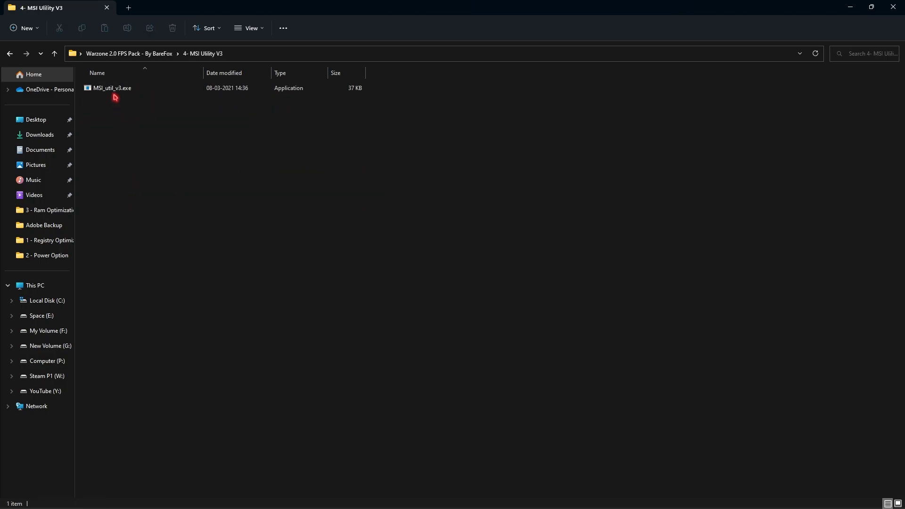
Step: Run the MSI utility as administrator and set RTX 2070 SUPER interrupt priority to High
{"action": "right_click", "coordinate": [110, 88]}
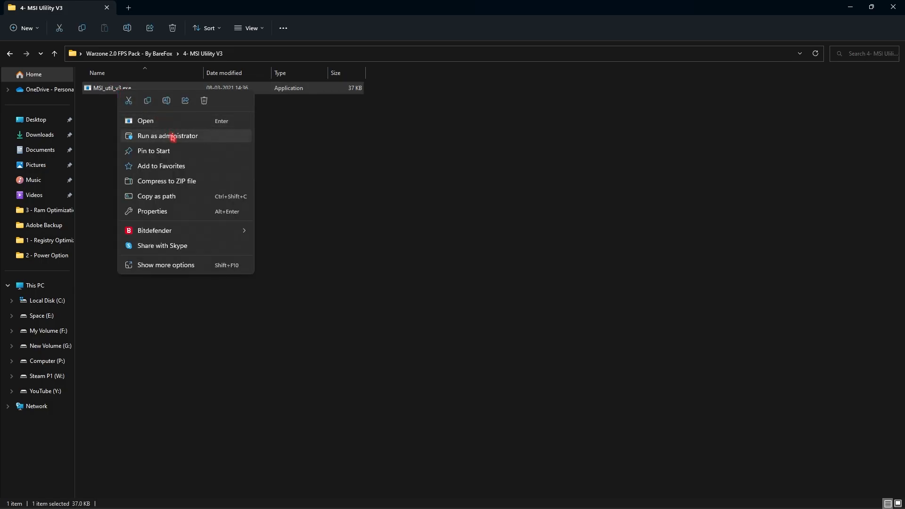
{"action": "left_click", "coordinate": [167, 136]}
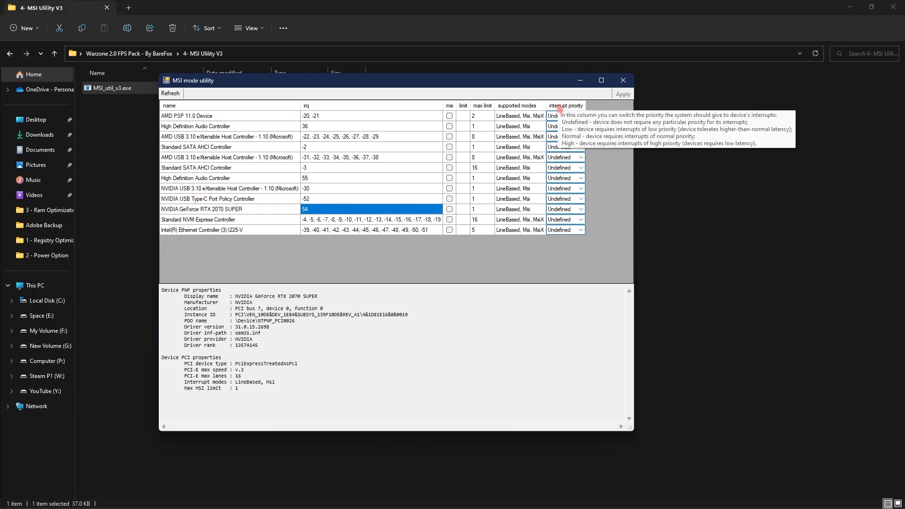
{"action": "left_click", "coordinate": [565, 209]}
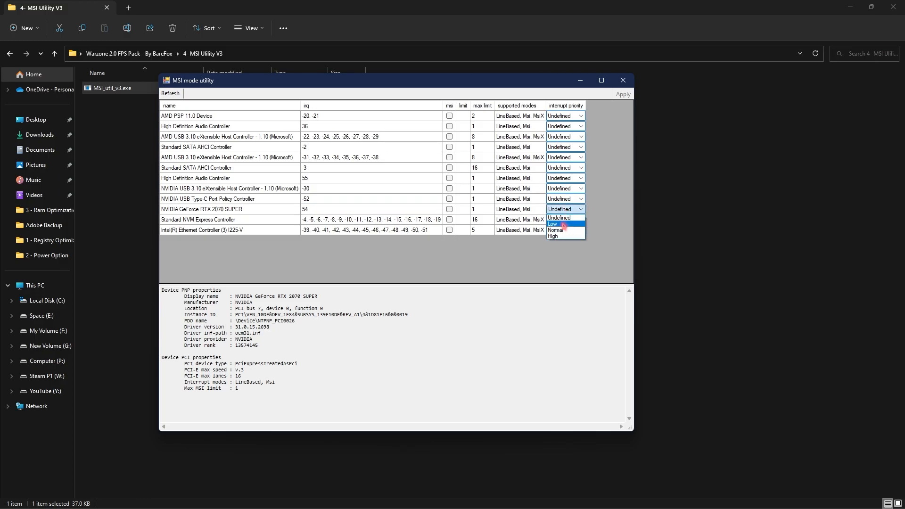
{"action": "left_click", "coordinate": [554, 236]}
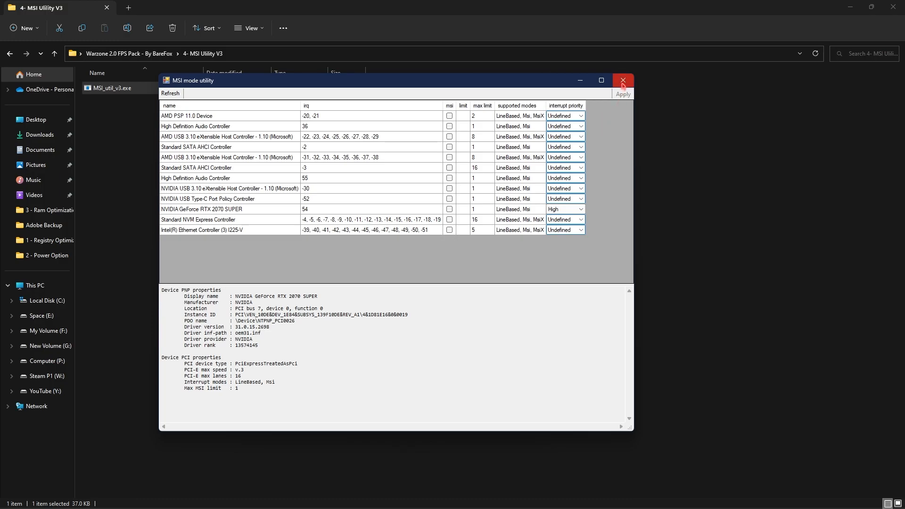
{"action": "left_click", "coordinate": [623, 80]}
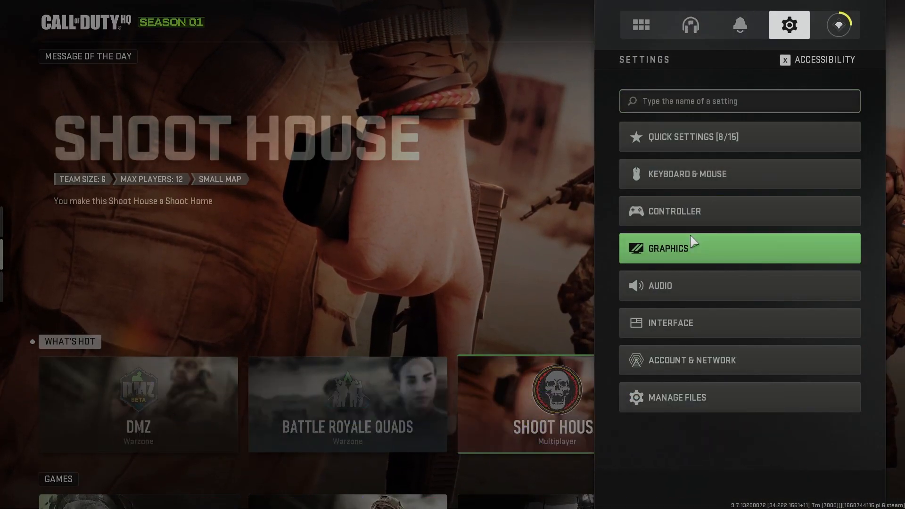
Step: Open the Graphics Display settings and keep the refresh rate at 239.964 Hz
{"action": "left_click", "coordinate": [667, 248]}
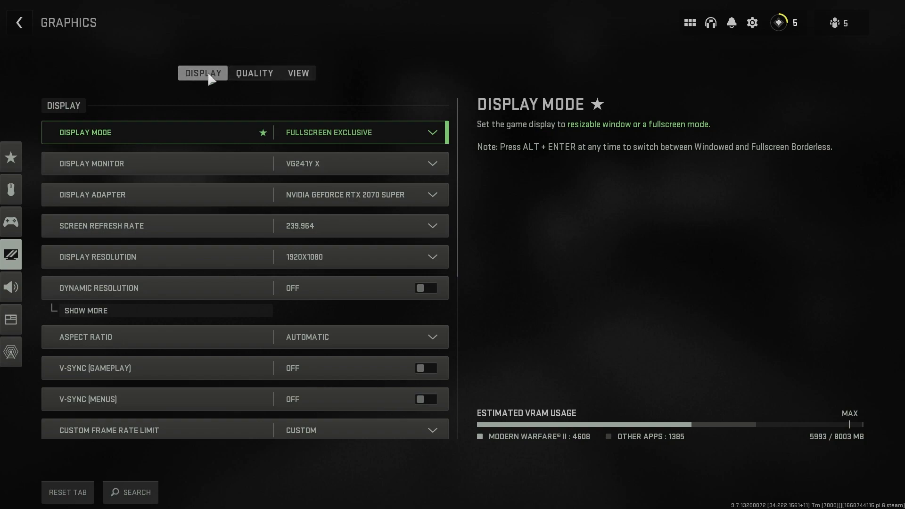
{"action": "left_click", "coordinate": [358, 132]}
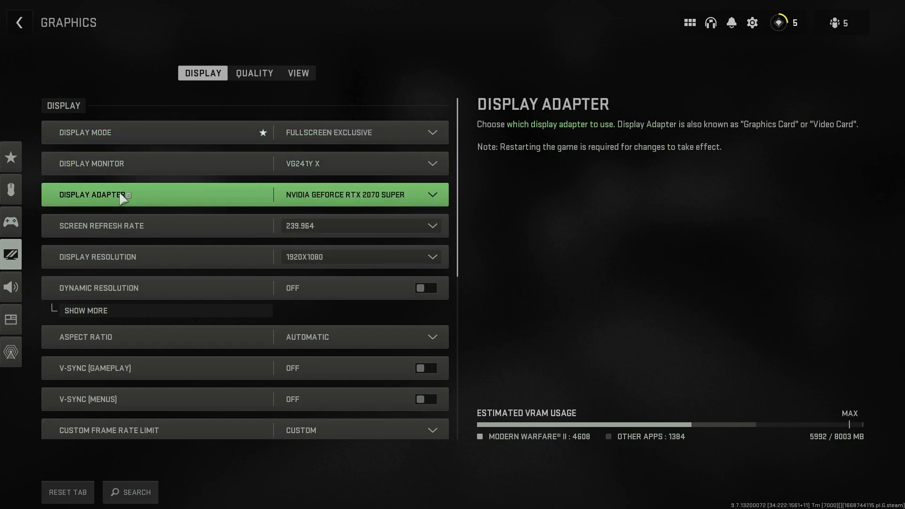
{"action": "mouse_move", "coordinate": [355, 195]}
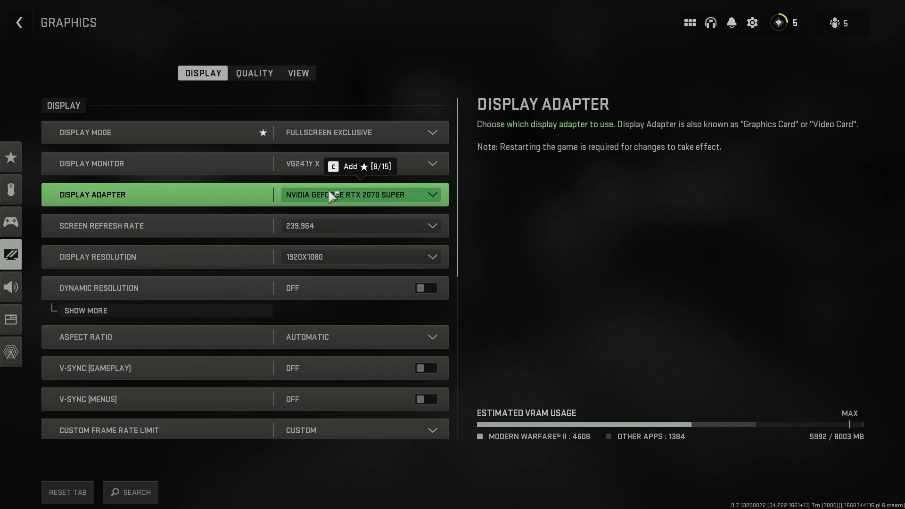
{"action": "left_click", "coordinate": [360, 195]}
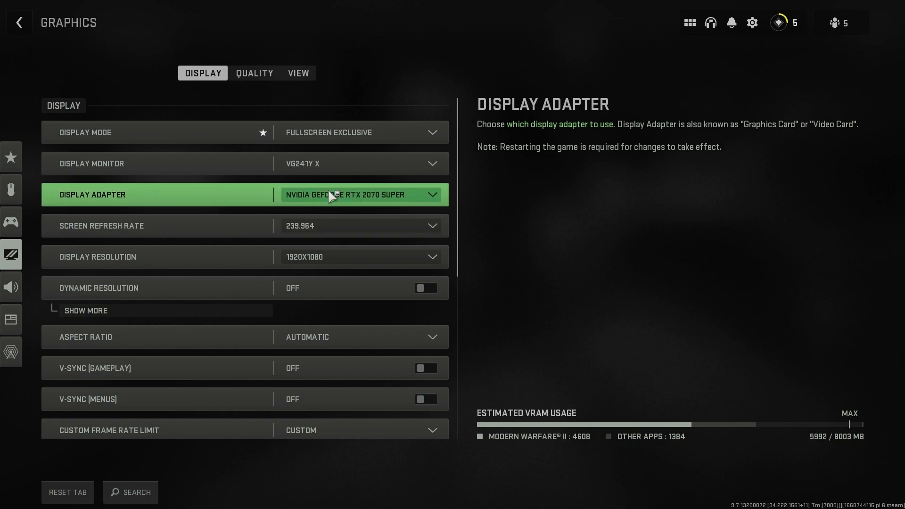
{"action": "mouse_move", "coordinate": [303, 196]}
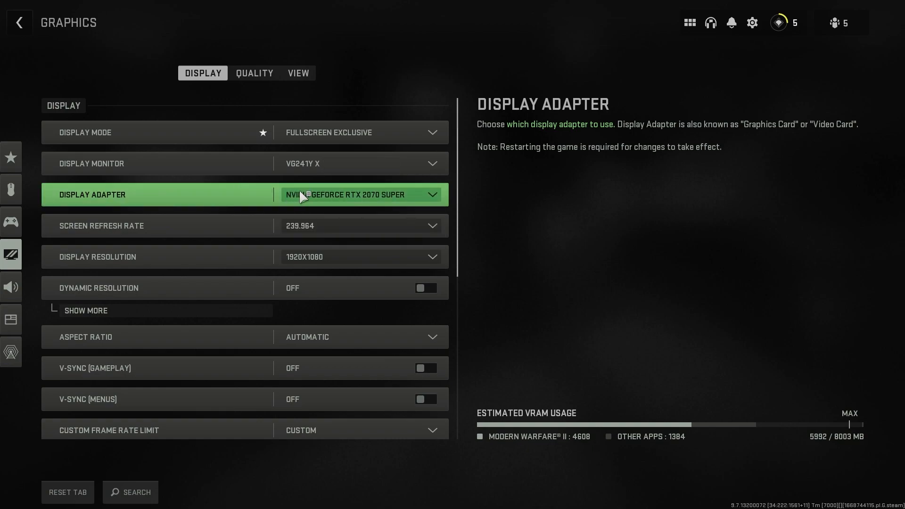
{"action": "left_click", "coordinate": [358, 226]}
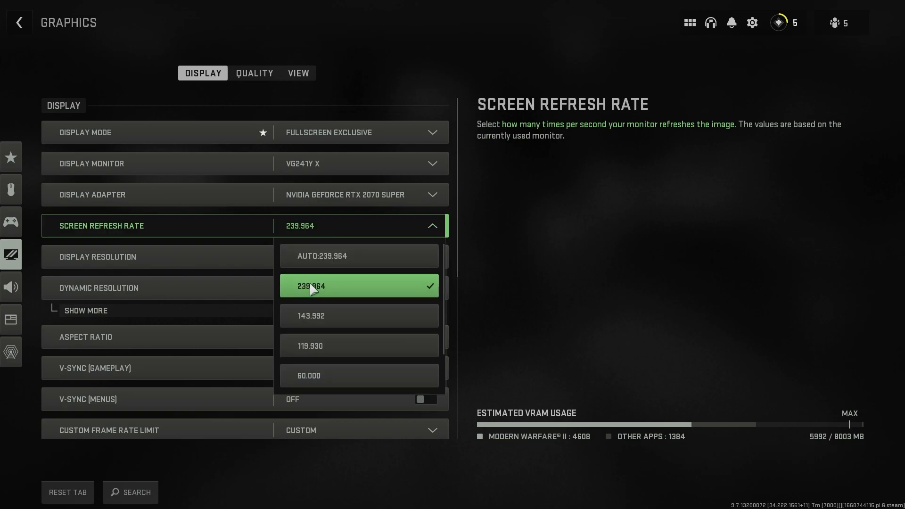
{"action": "left_click", "coordinate": [157, 256]}
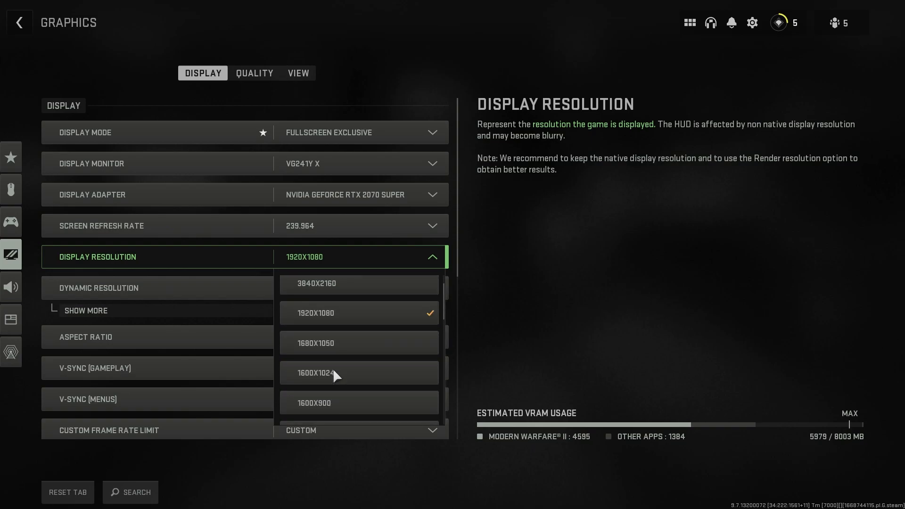
Step: Review the custom frame rate limit, display gamma and HDR options
{"action": "scroll", "scroll_direction": "down", "scroll_amount": 3}
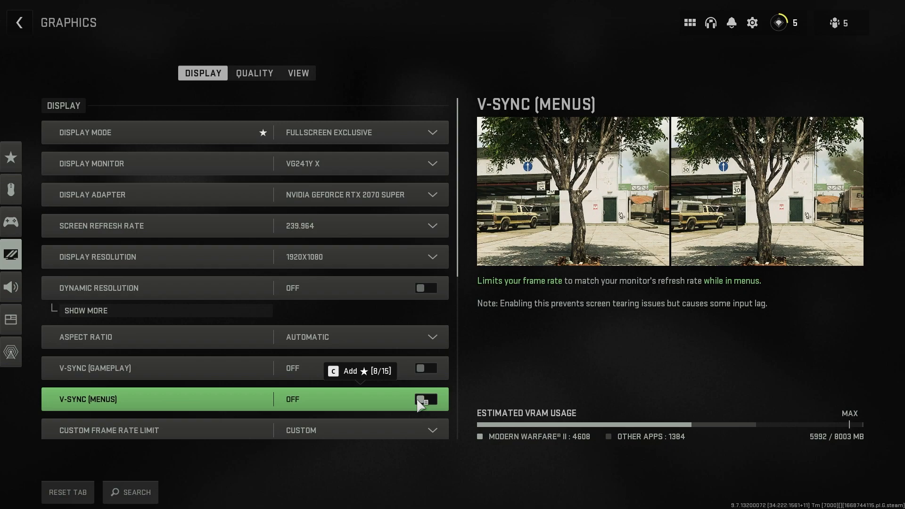
{"action": "scroll", "scroll_direction": "down", "scroll_amount": 3}
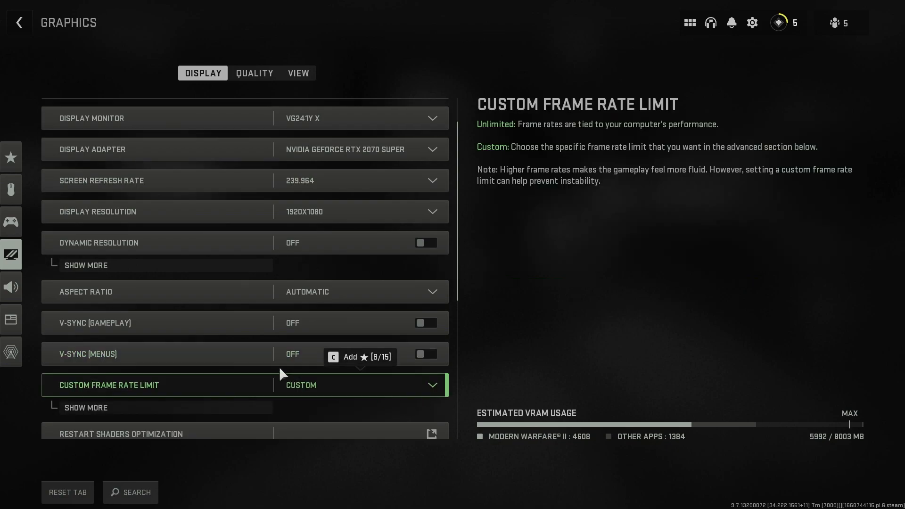
{"action": "left_click", "coordinate": [358, 385]}
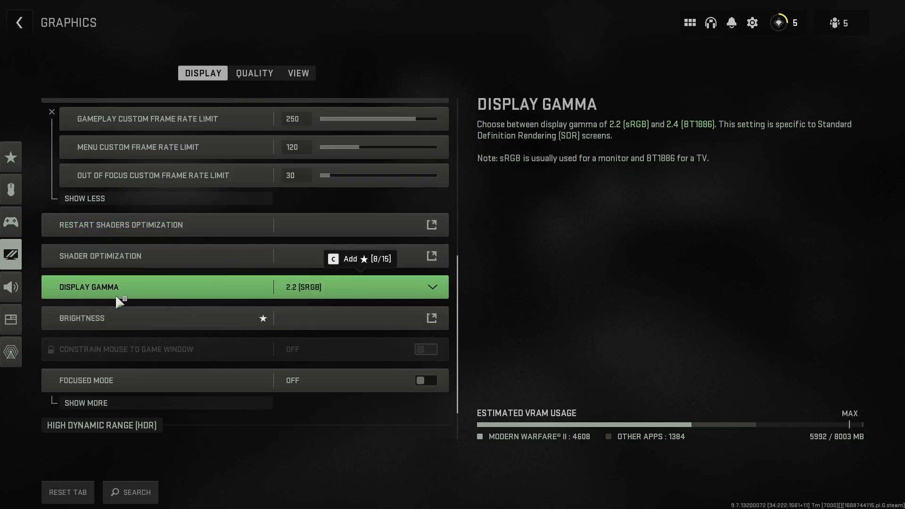
{"action": "left_click", "coordinate": [358, 287]}
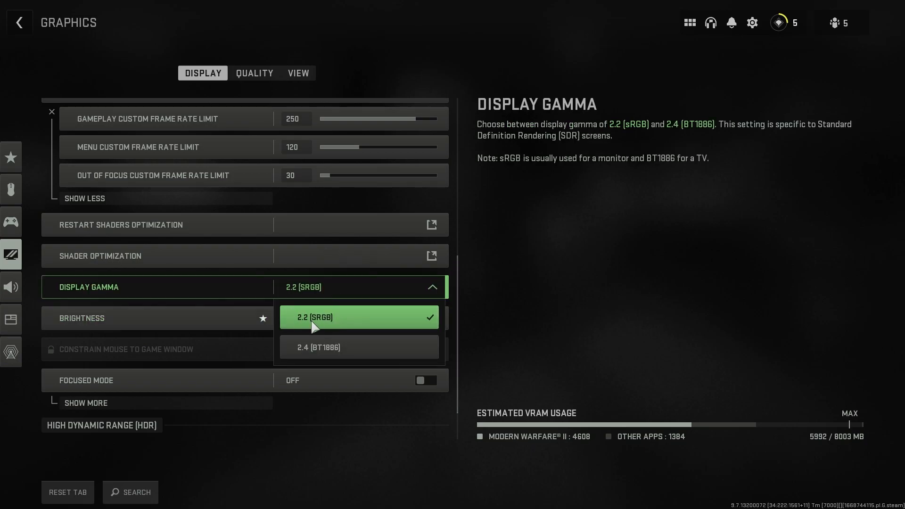
{"action": "mouse_move", "coordinate": [323, 311]}
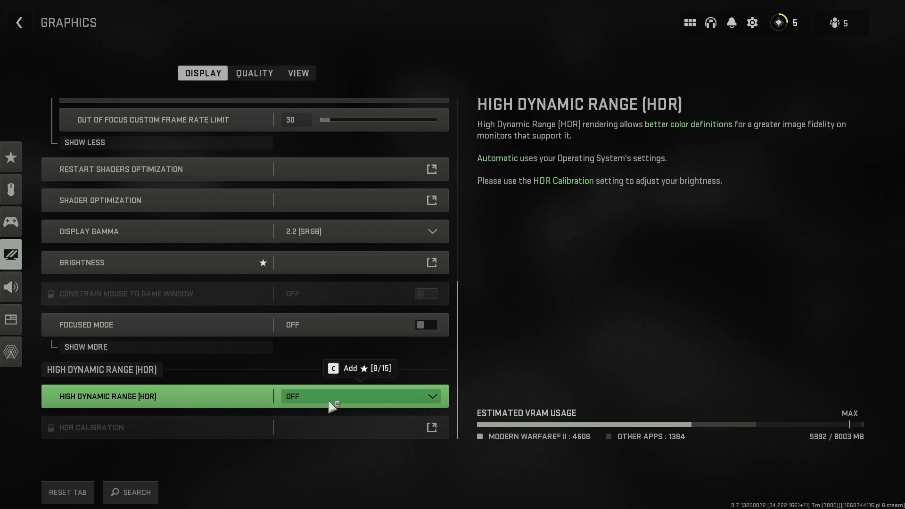
{"action": "left_click", "coordinate": [254, 72]}
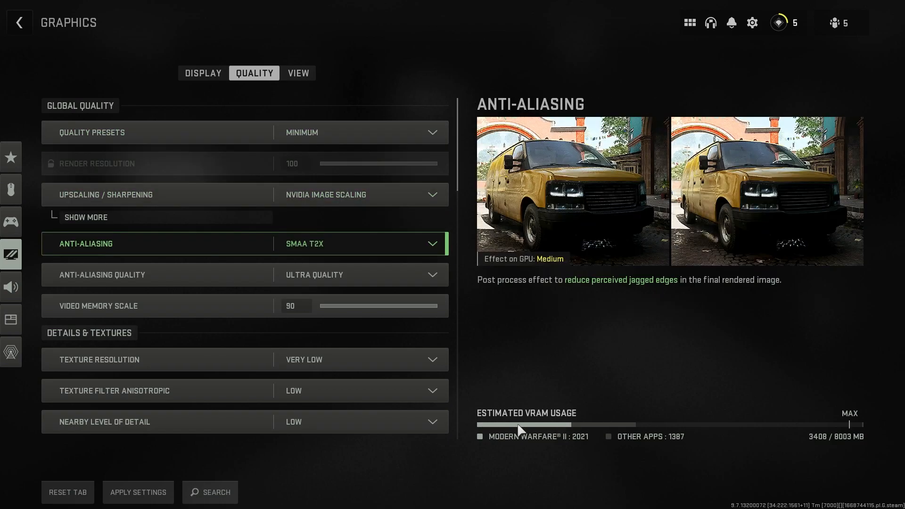
{"action": "mouse_move", "coordinate": [493, 415]}
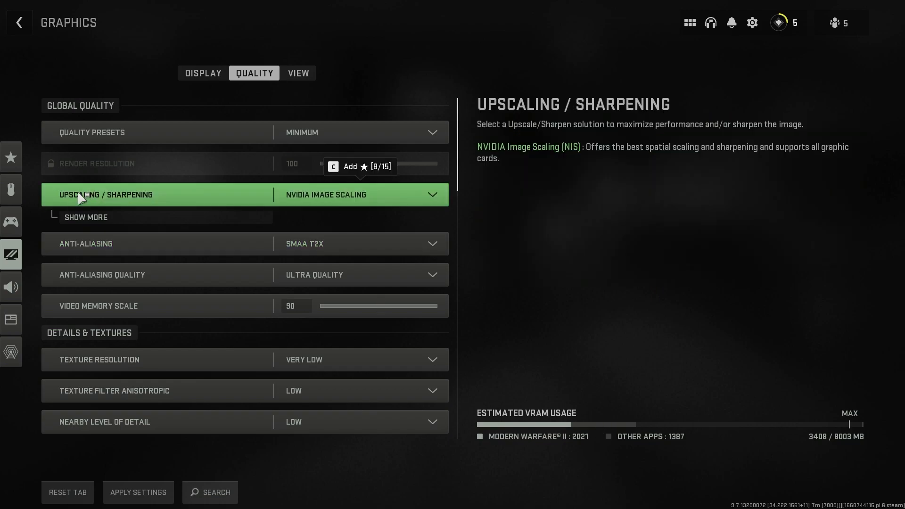
Step: Keep NVIDIA Image Scaling, SMAA T2X anti-aliasing and video memory scale at 90
{"action": "left_click", "coordinate": [358, 195]}
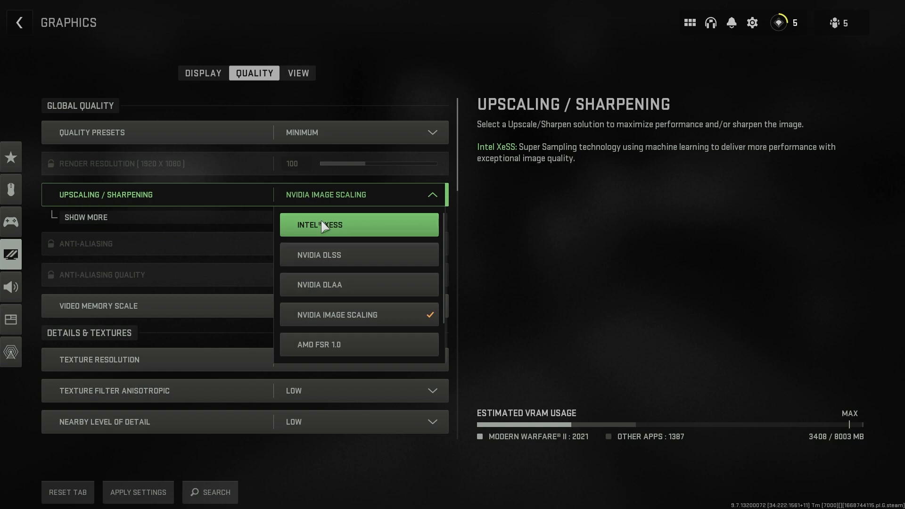
{"action": "mouse_move", "coordinate": [358, 254]}
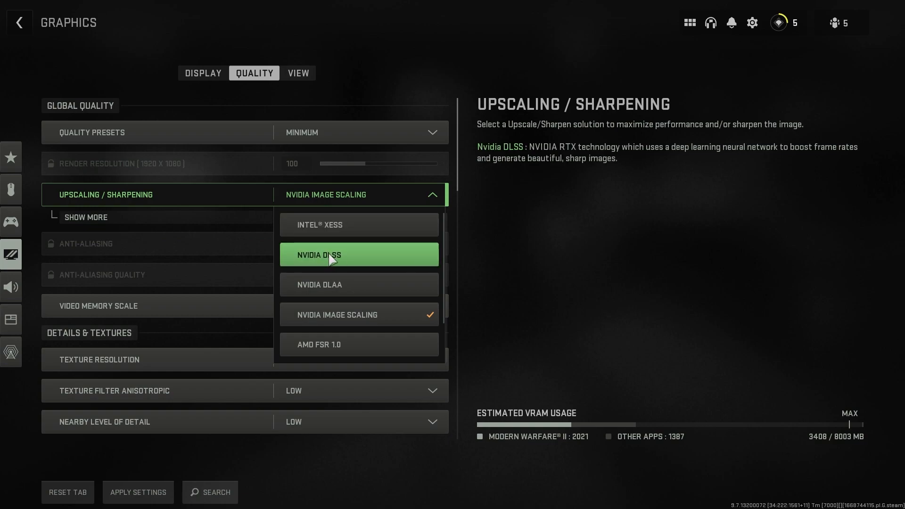
{"action": "mouse_move", "coordinate": [318, 315]}
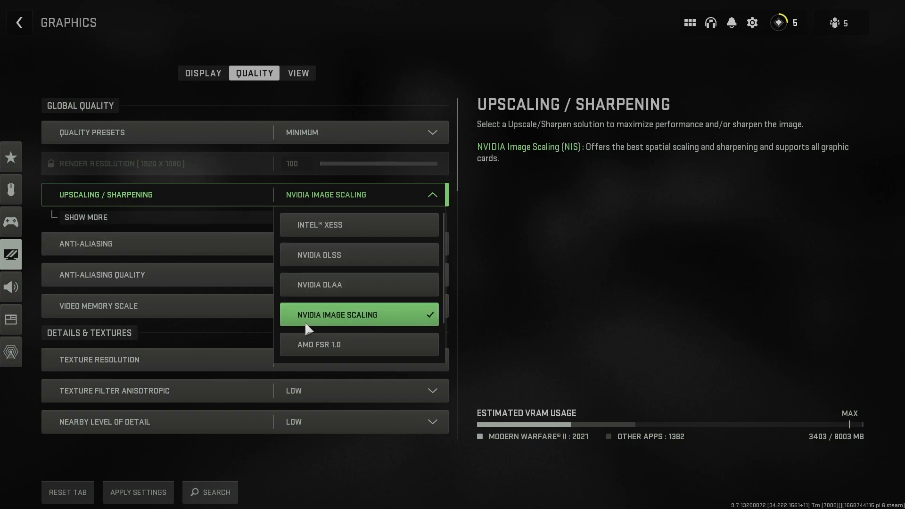
{"action": "mouse_move", "coordinate": [336, 325]}
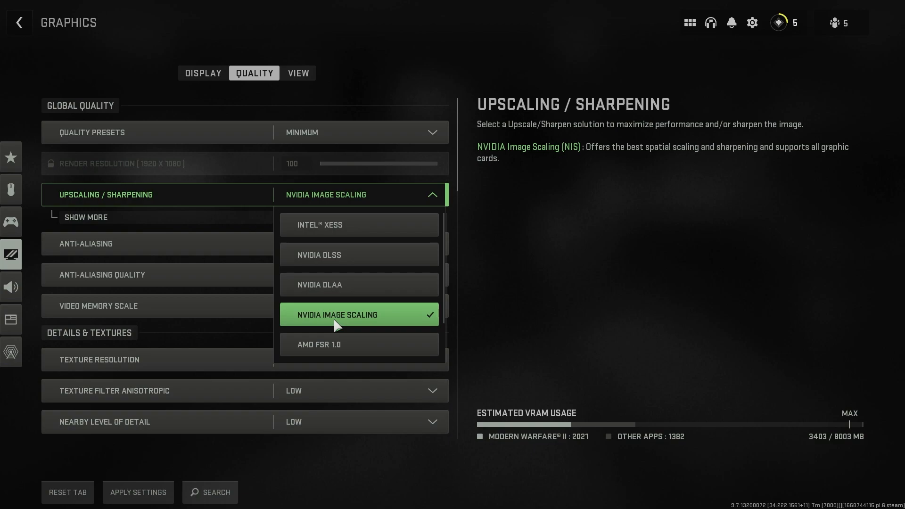
{"action": "mouse_move", "coordinate": [340, 316]}
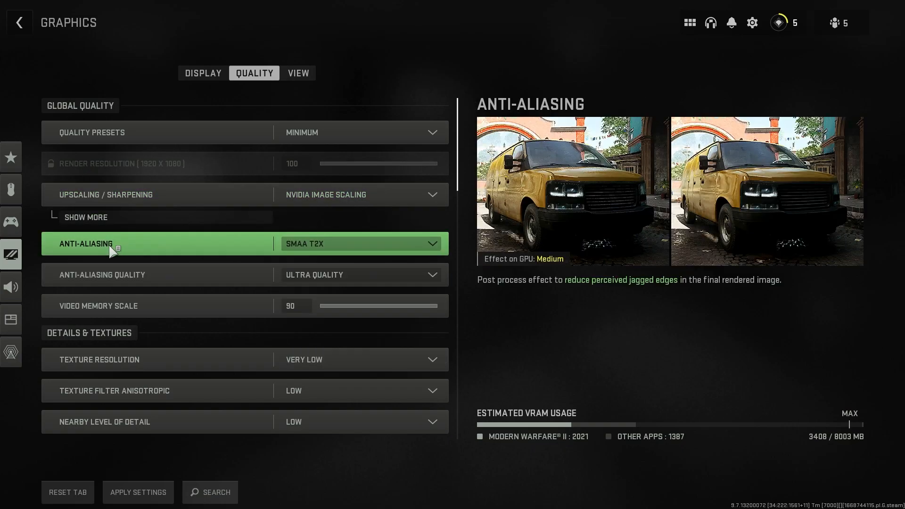
{"action": "left_click", "coordinate": [358, 243]}
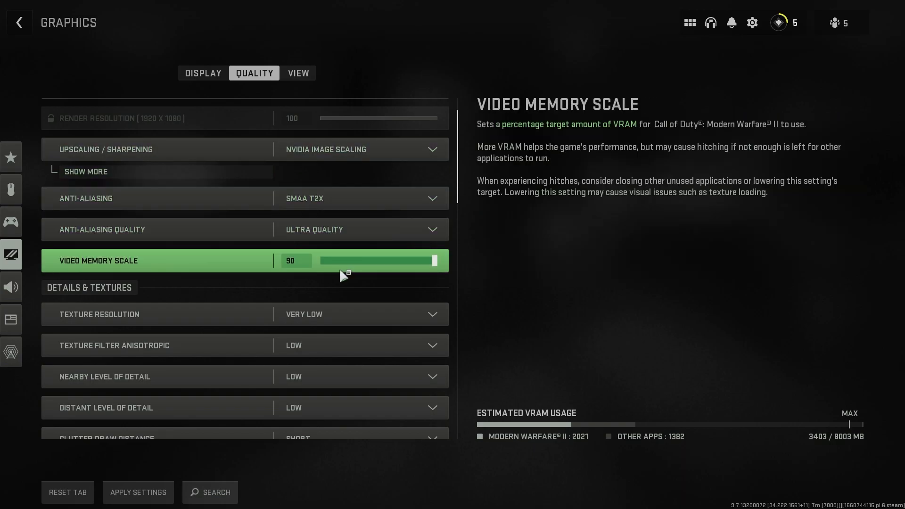
{"action": "mouse_move", "coordinate": [362, 260]}
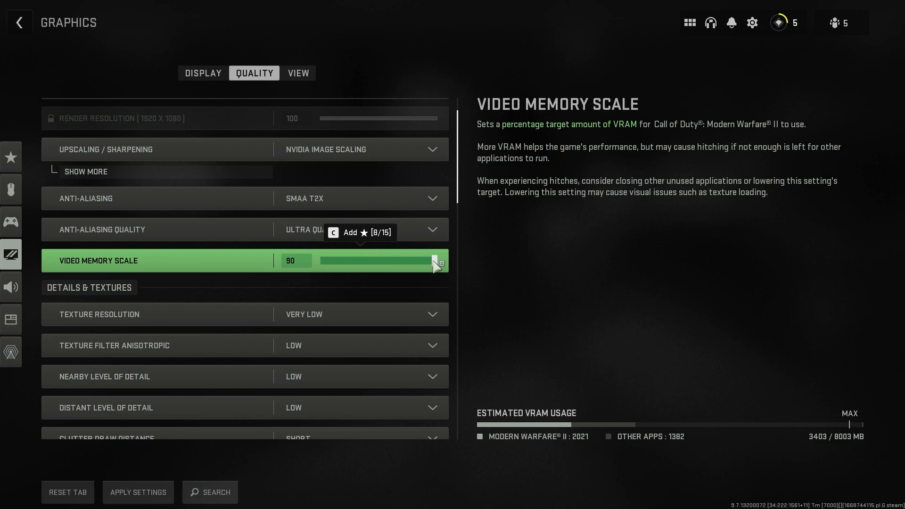
{"action": "left_click_drag", "start_coordinate": [437, 260], "coordinate": [377, 260]}
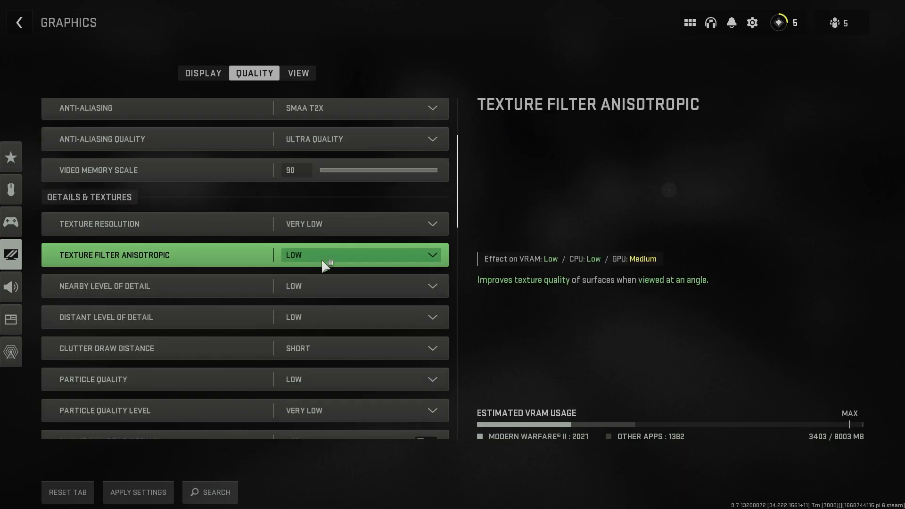
Step: Scroll through the shadow and post-processing options, then apply the settings
{"action": "scroll", "scroll_direction": "down", "scroll_amount": 3}
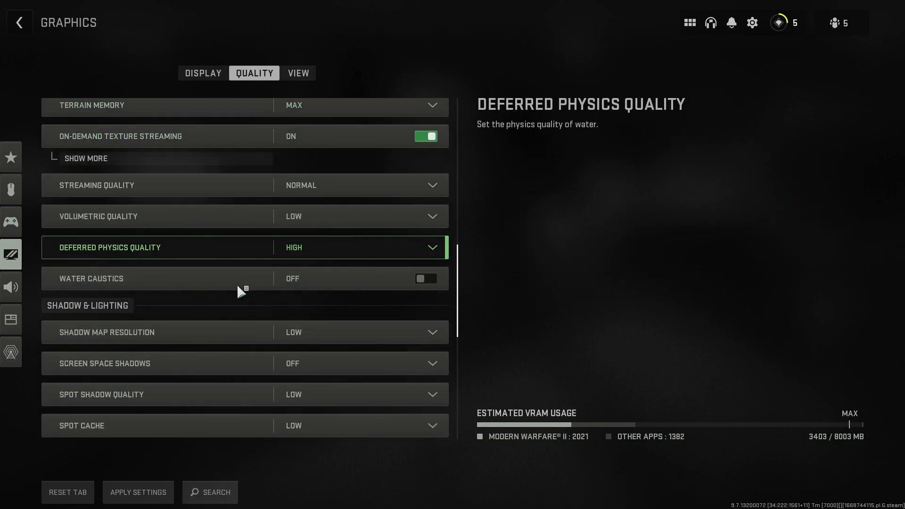
{"action": "scroll", "scroll_direction": "down", "scroll_amount": 3}
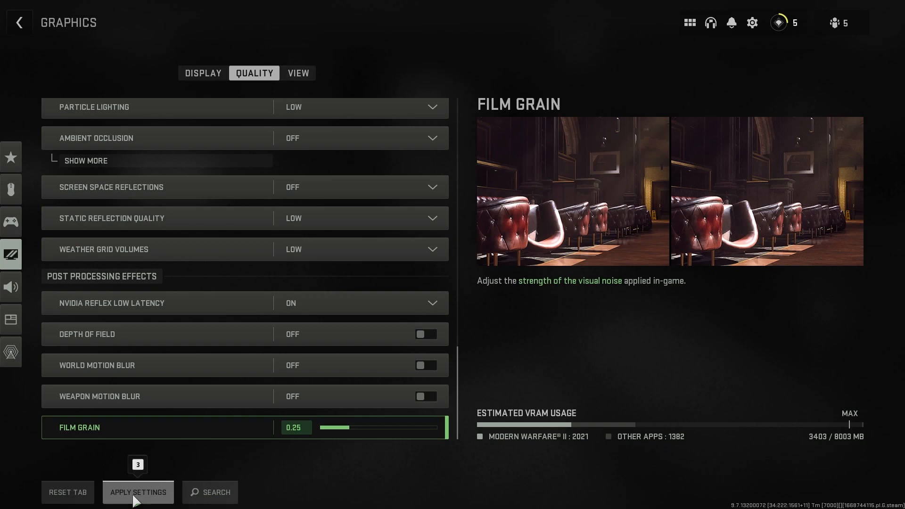
{"action": "left_click", "coordinate": [19, 22]}
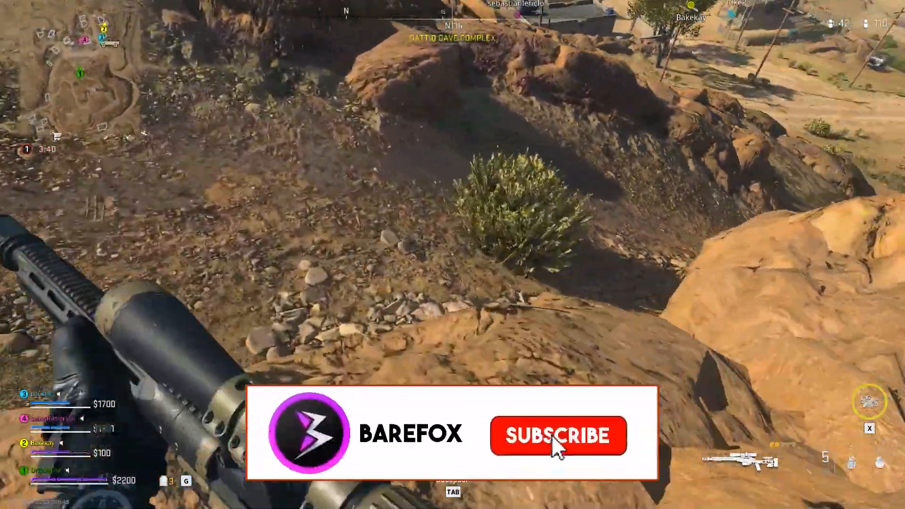
Step: Continue playing the match on the desert town map
{"action": "left_click", "coordinate": [557, 435]}
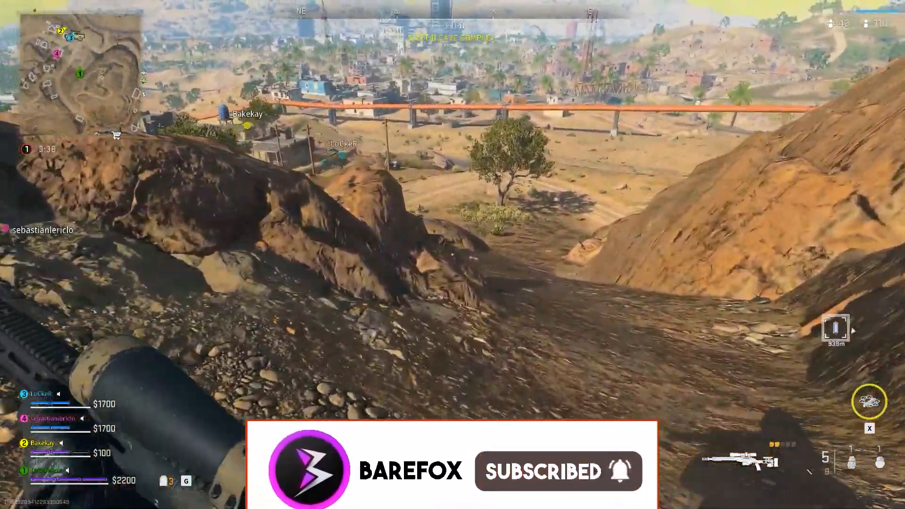